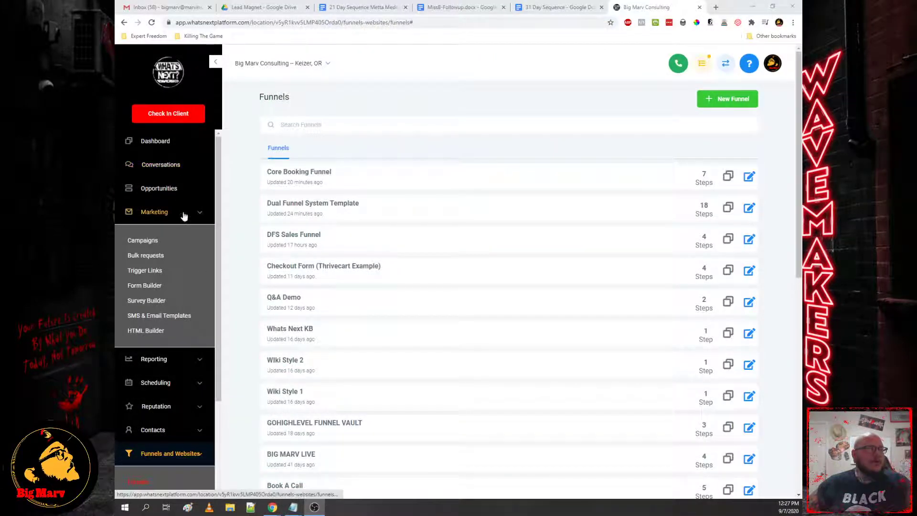
Step: Open the dashboard showing 81 opportunities and $3,913.00 pipeline value
left_click(155, 141)
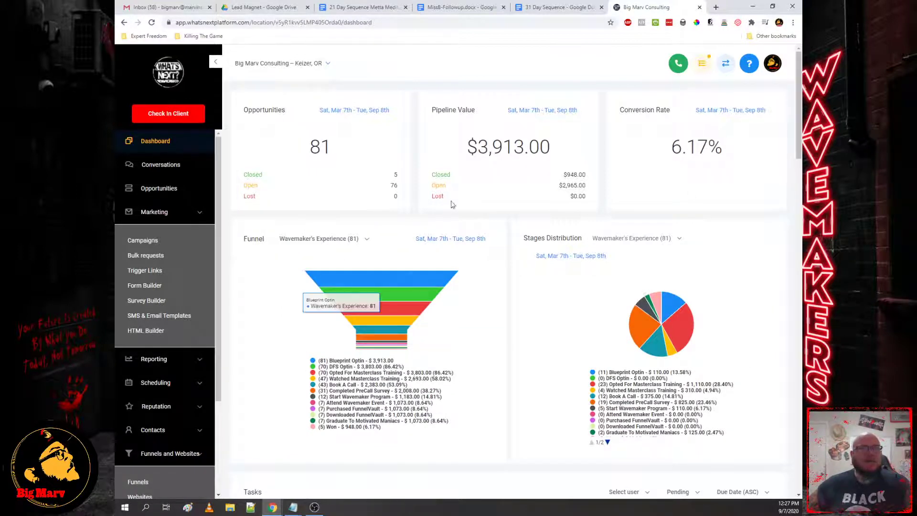
mouse_move(672, 271)
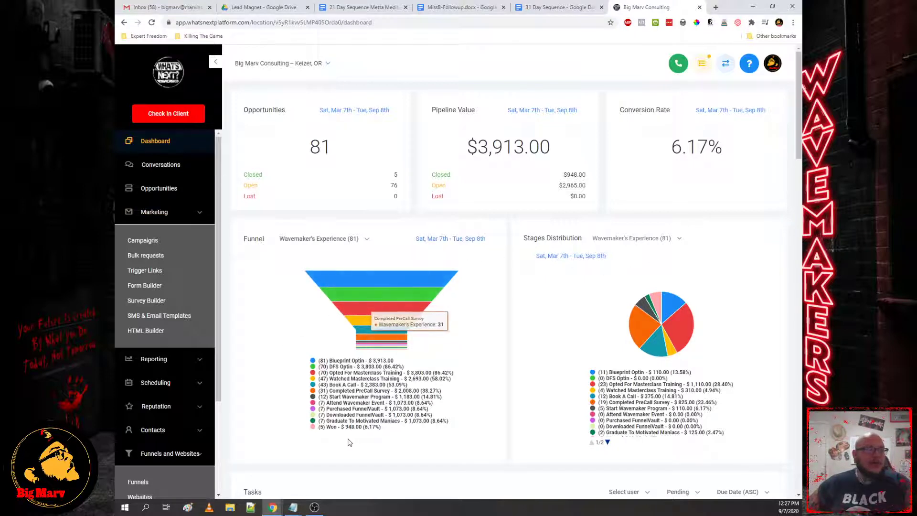
mouse_move(393, 435)
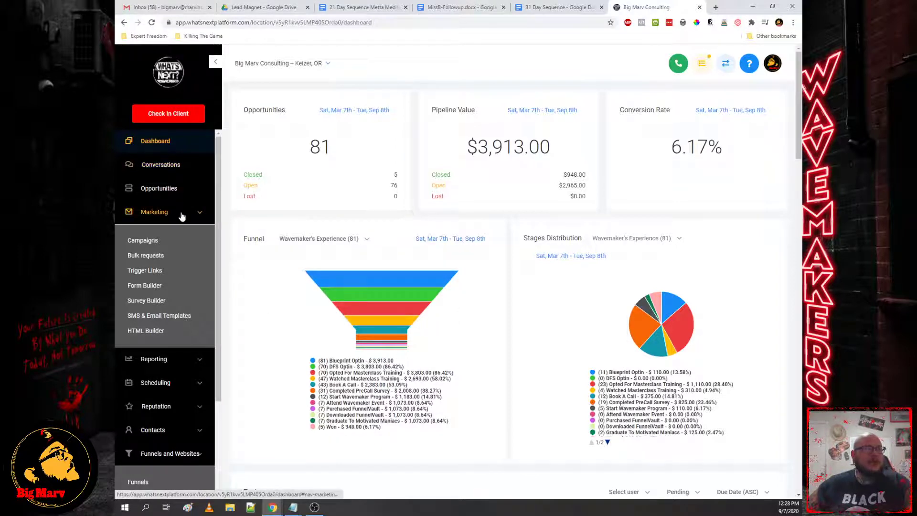
Step: Open the opportunities pipeline and scroll across stages like Blueprint Optin and Book A Call
left_click(158, 187)
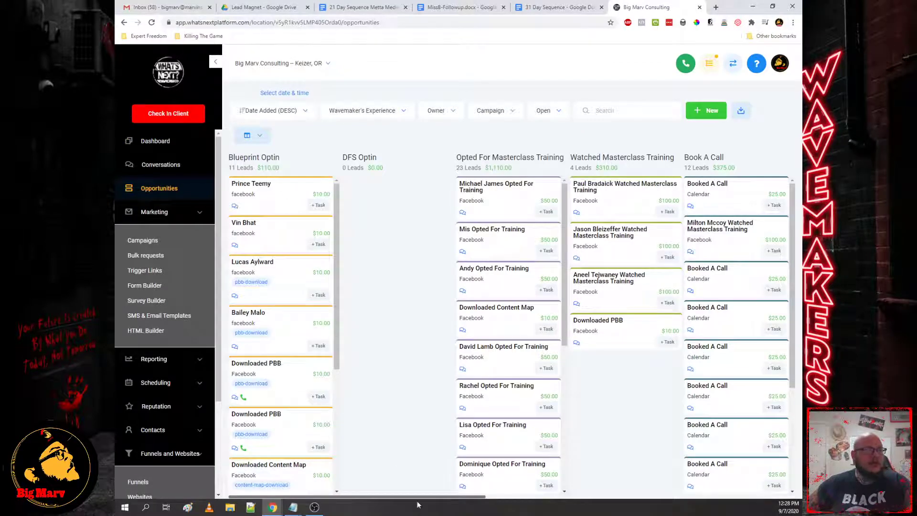
scroll("right", 3)
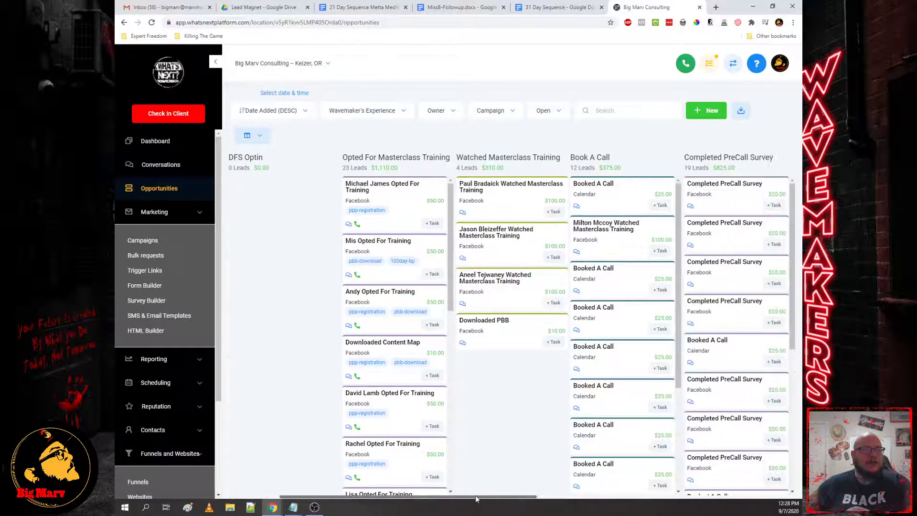
scroll("right", 3)
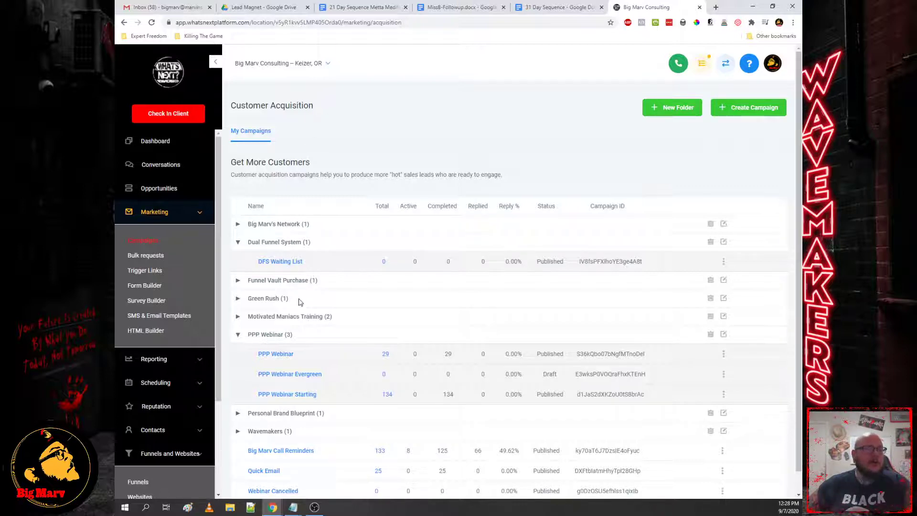
mouse_move(269, 320)
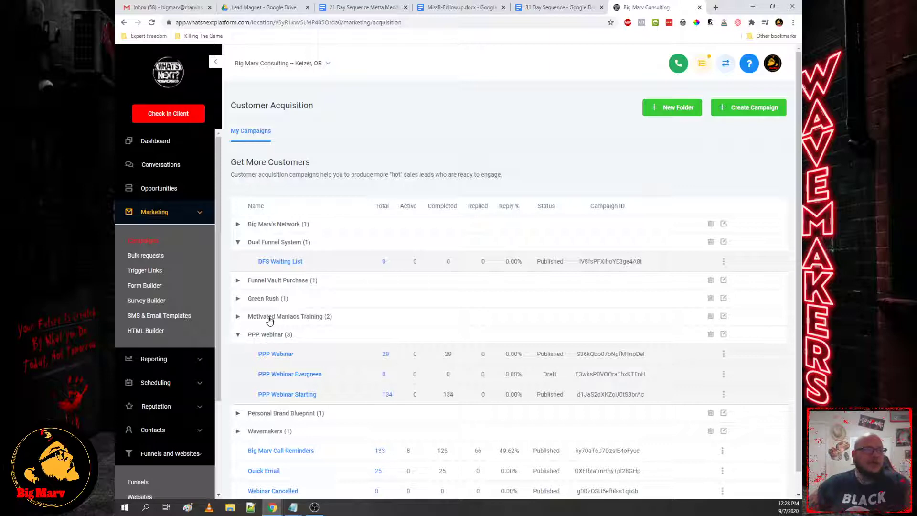
mouse_move(282, 338)
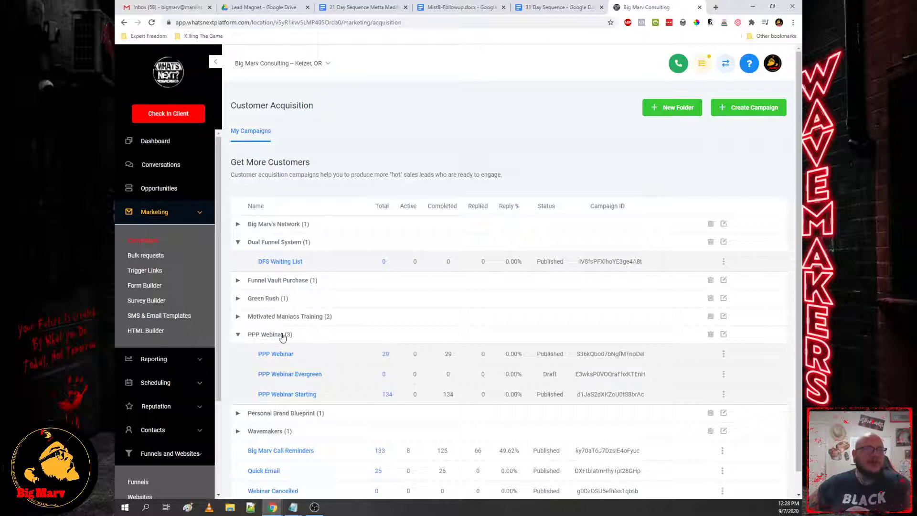
mouse_move(287, 305)
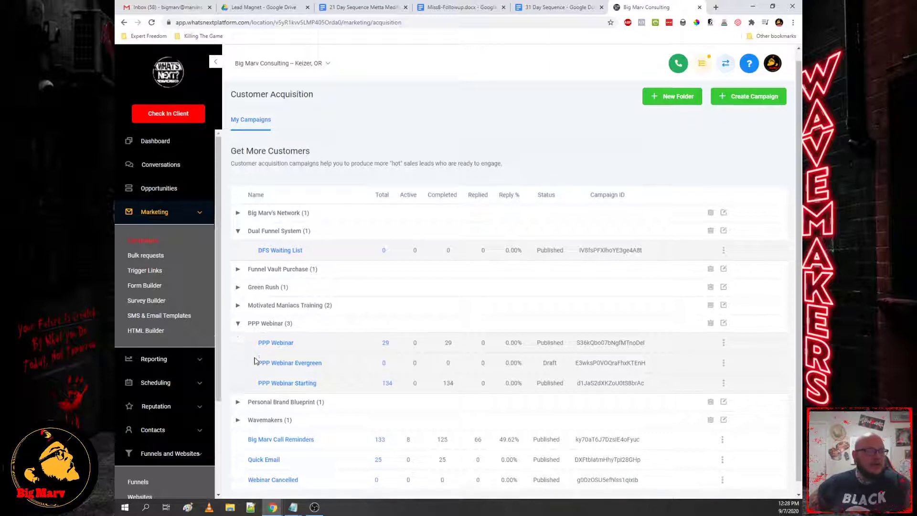
scroll("down", 3)
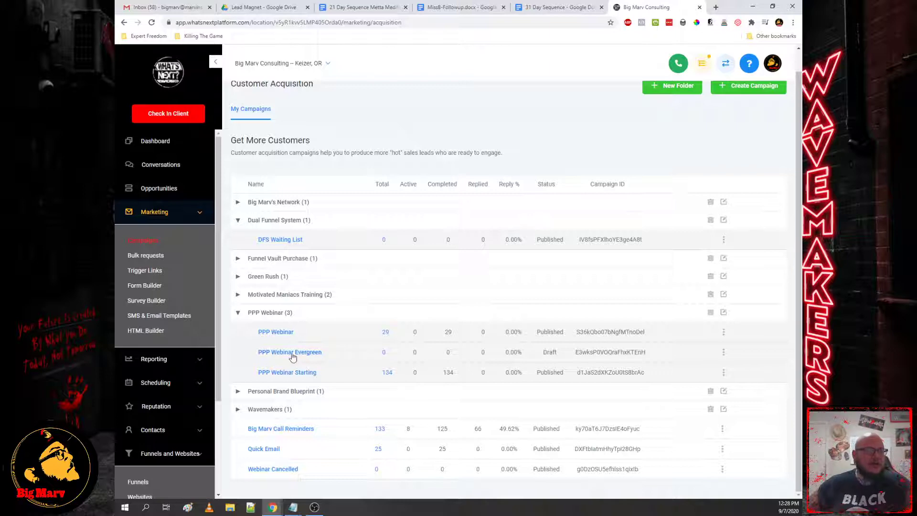
mouse_move(276, 332)
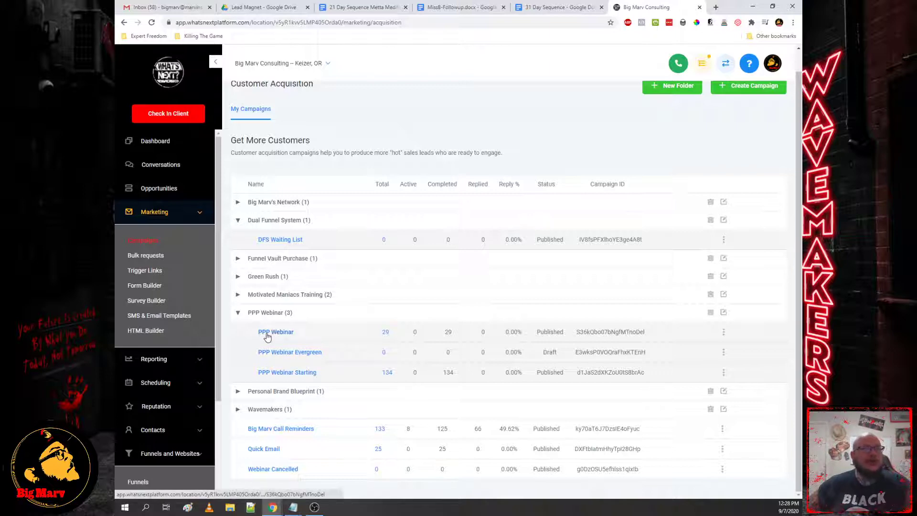
Step: Open the PPP Webinar campaign and preview its Registration Confirmation email
left_click(275, 332)
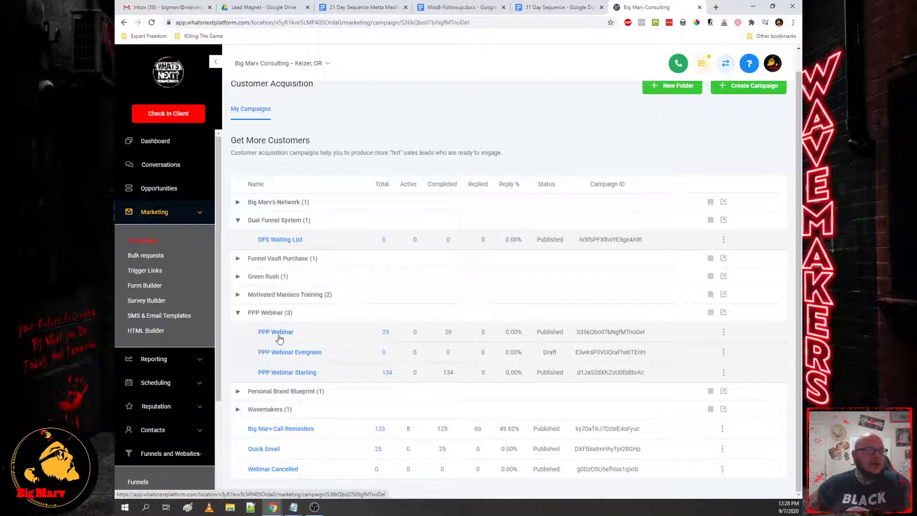
left_click(275, 332)
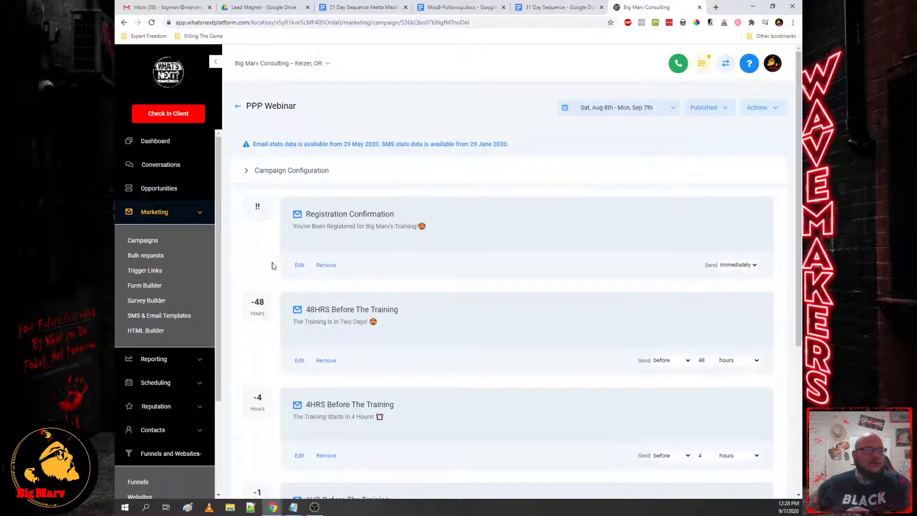
scroll("down", 3)
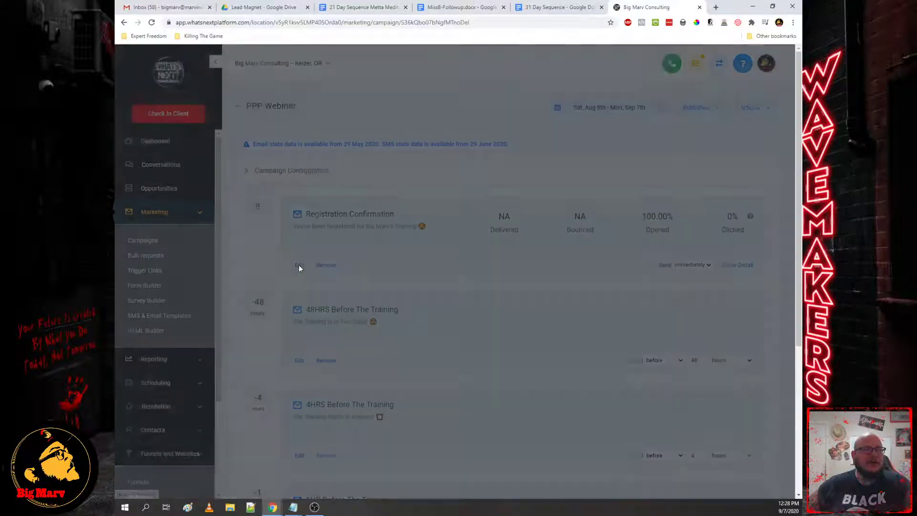
left_click(299, 265)
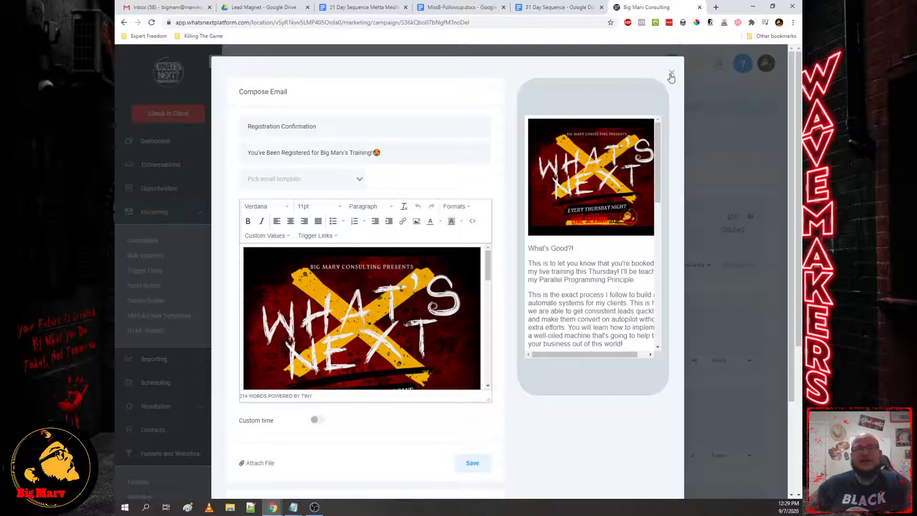
left_click(671, 76)
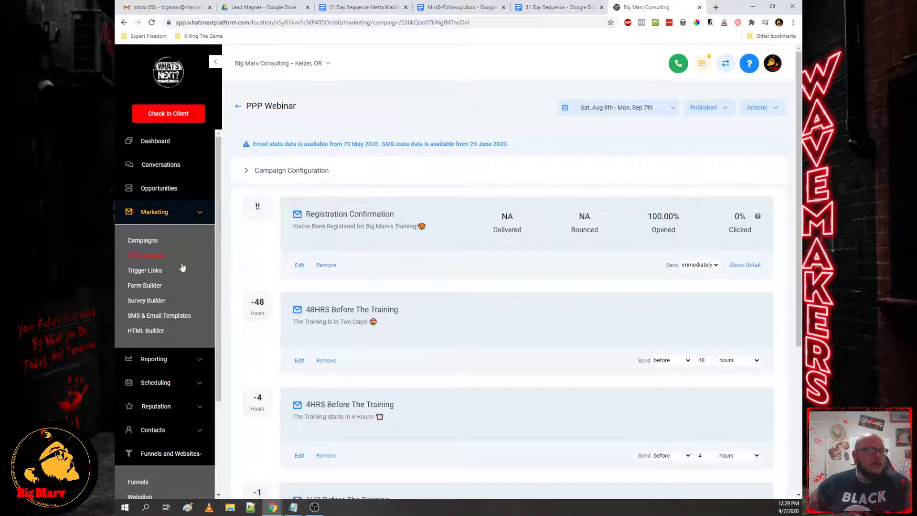
Step: Browse the trigger links list and view their click analytics
left_click(145, 269)
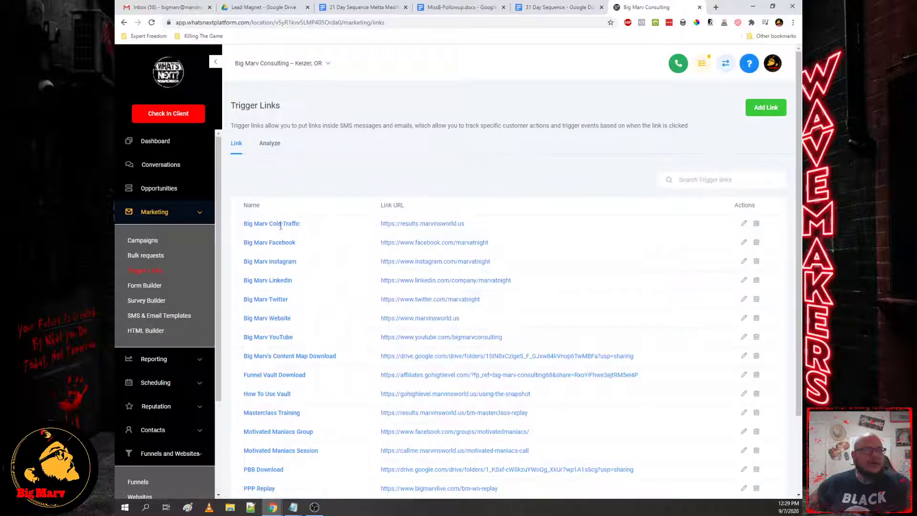
scroll("down", 3)
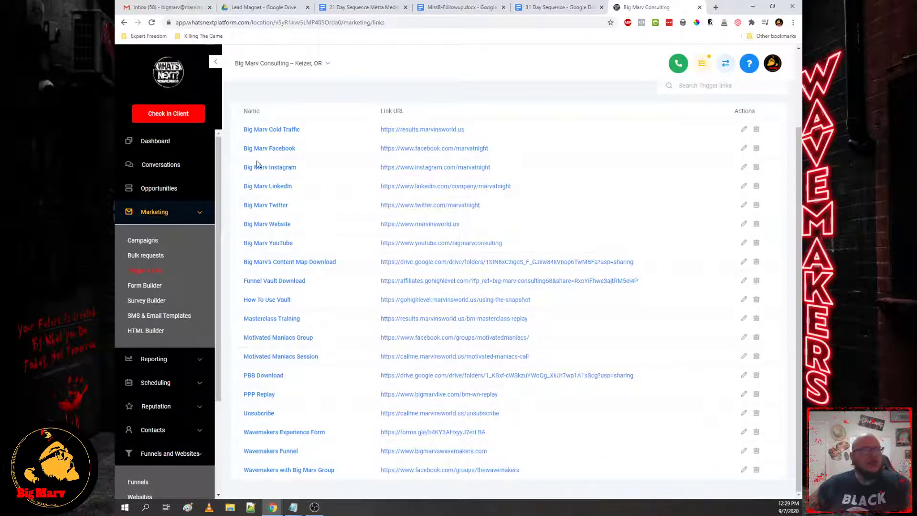
left_click(270, 143)
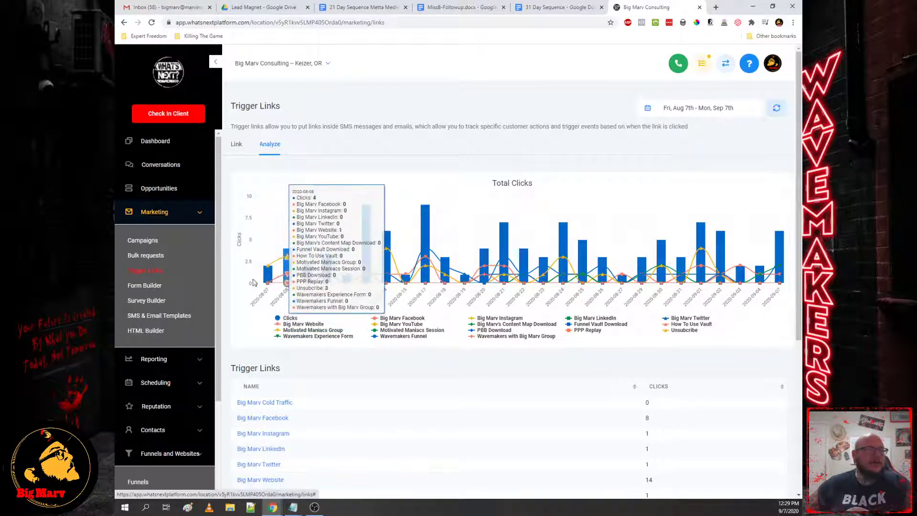
Step: Show the forms list, glance at surveys, then return to forms
left_click(145, 285)
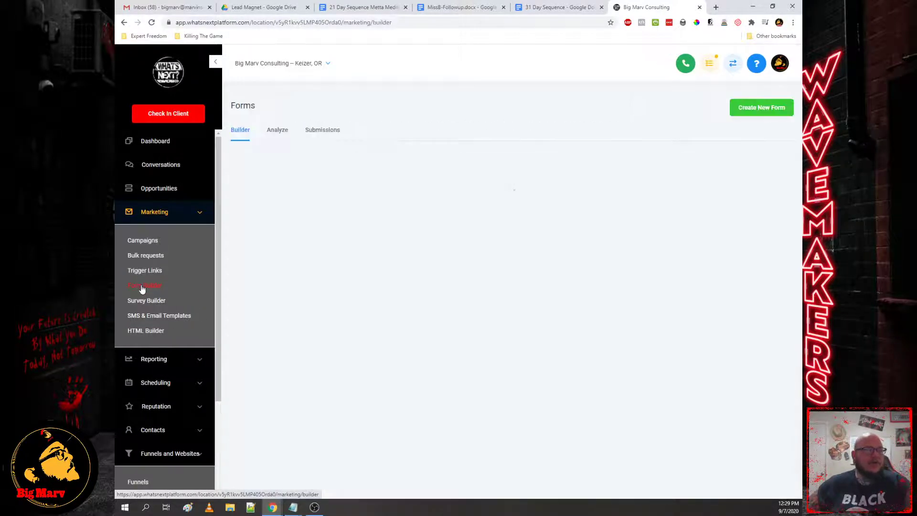
left_click(144, 286)
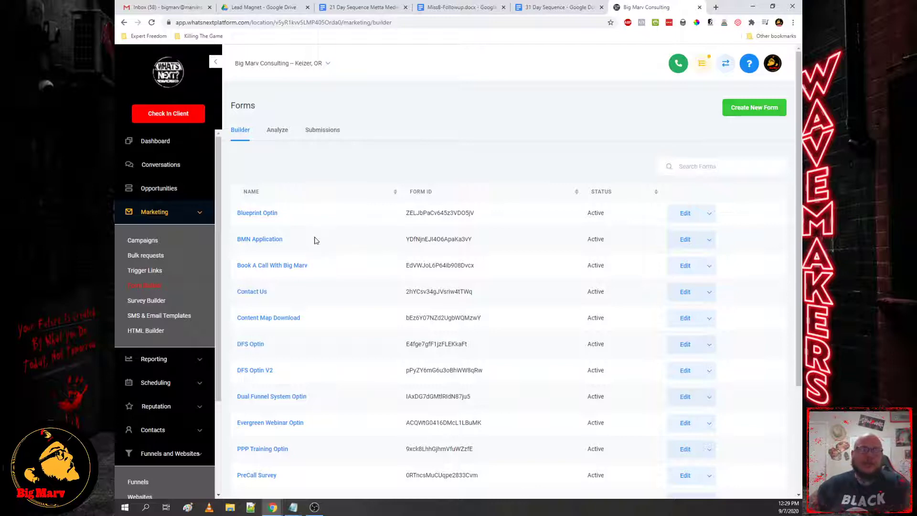
mouse_move(318, 222)
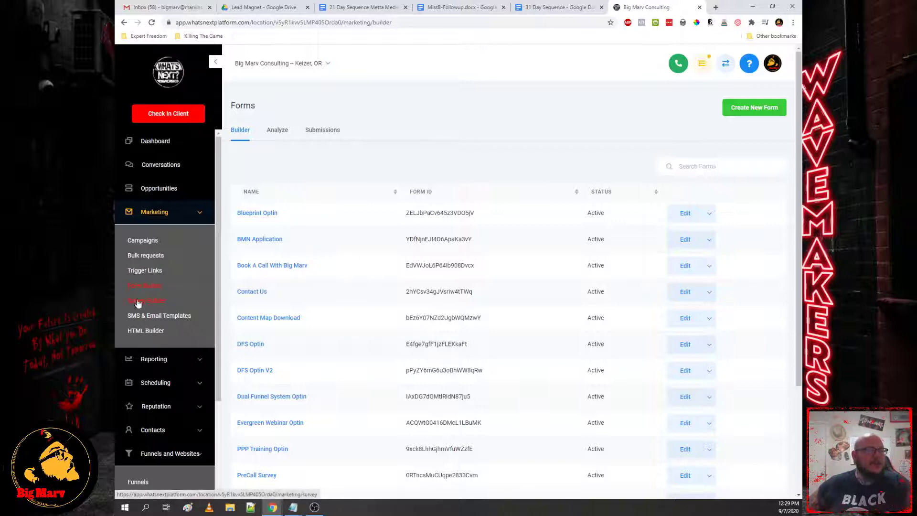
left_click(146, 300)
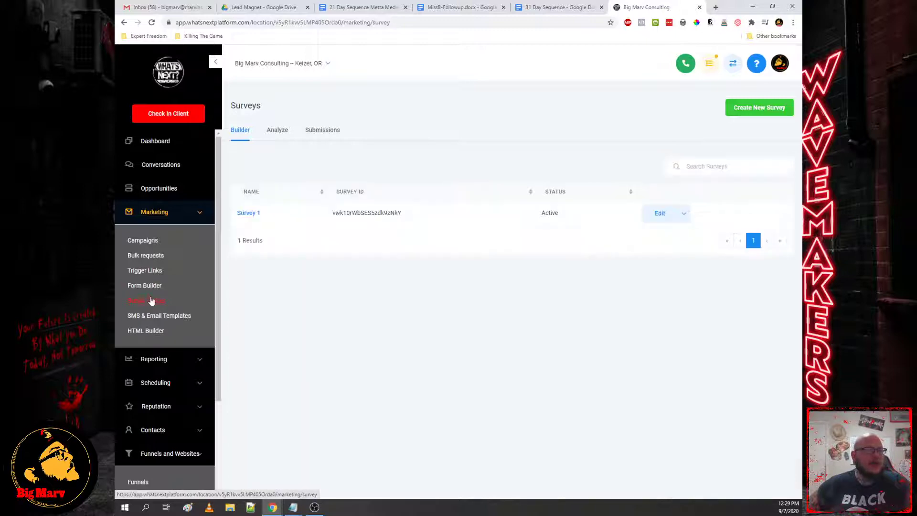
left_click(144, 286)
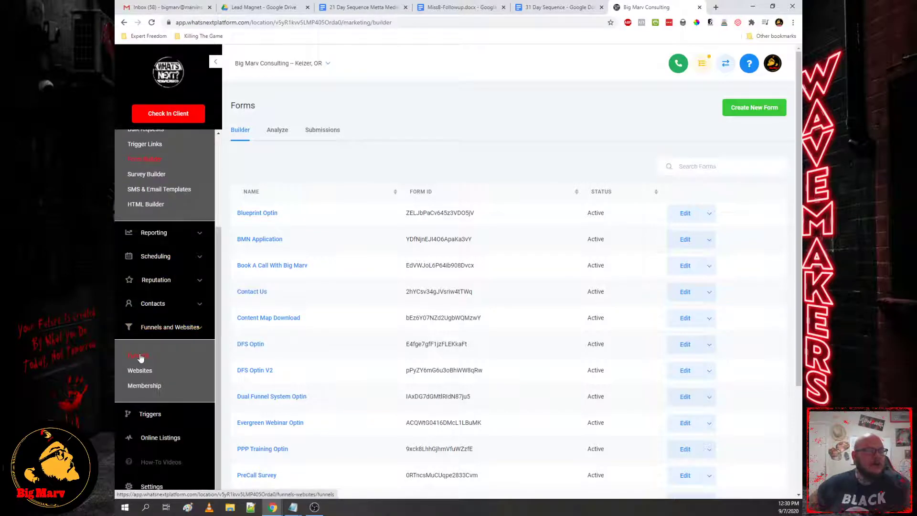
Step: Open the Dual Funnel System Template and Core Booking Funnel, returning to the funnels list
left_click(138, 356)
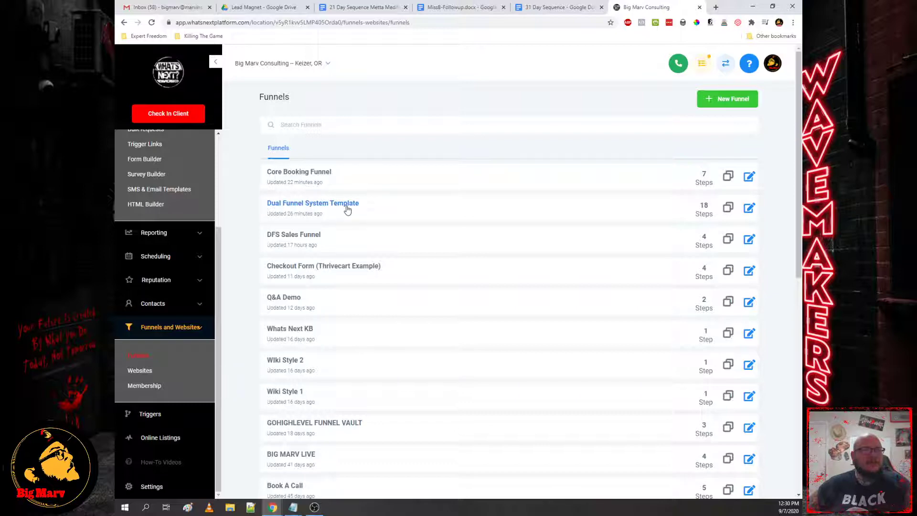
mouse_move(328, 210)
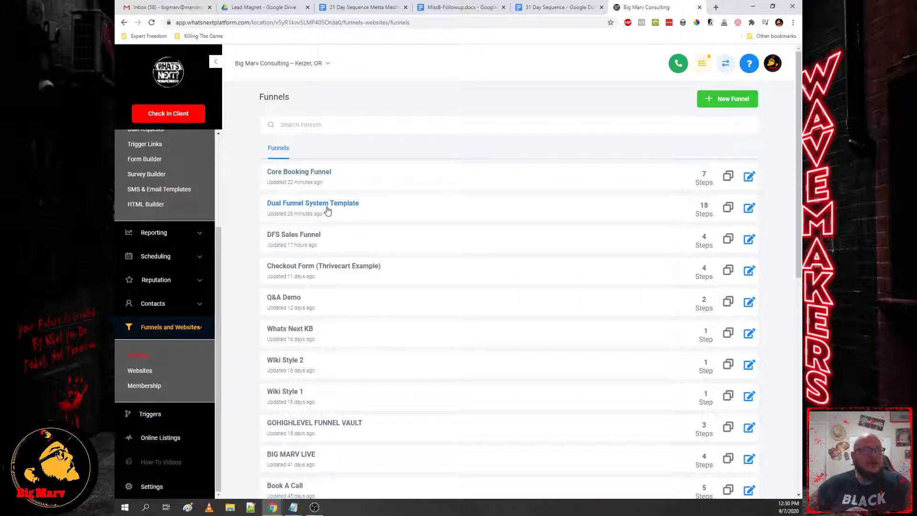
left_click(312, 203)
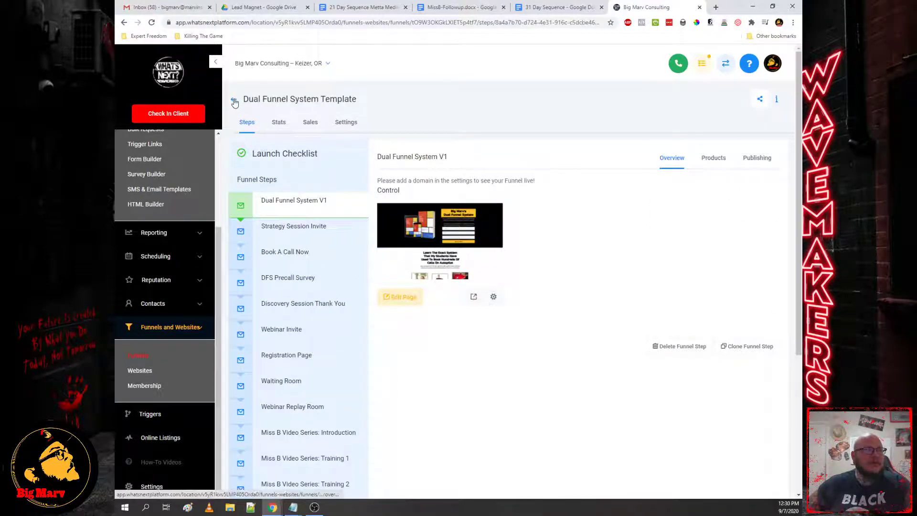
left_click(233, 101)
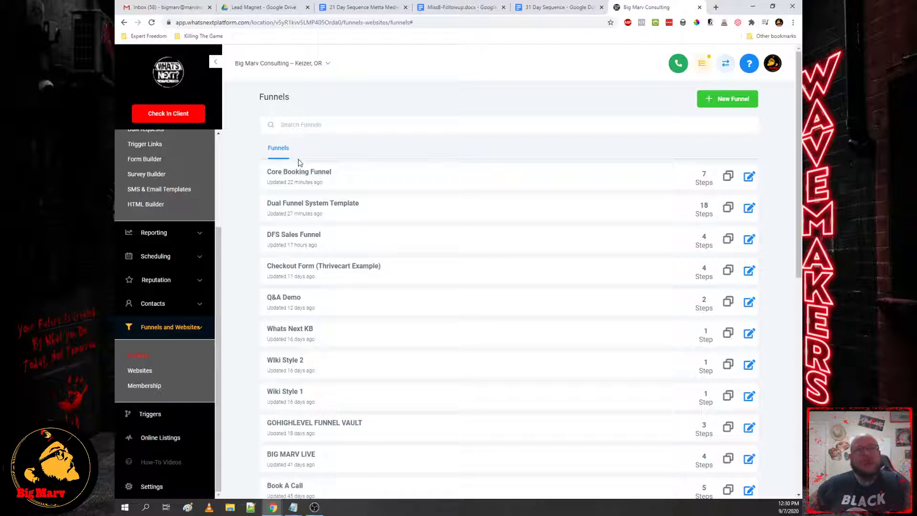
left_click(299, 172)
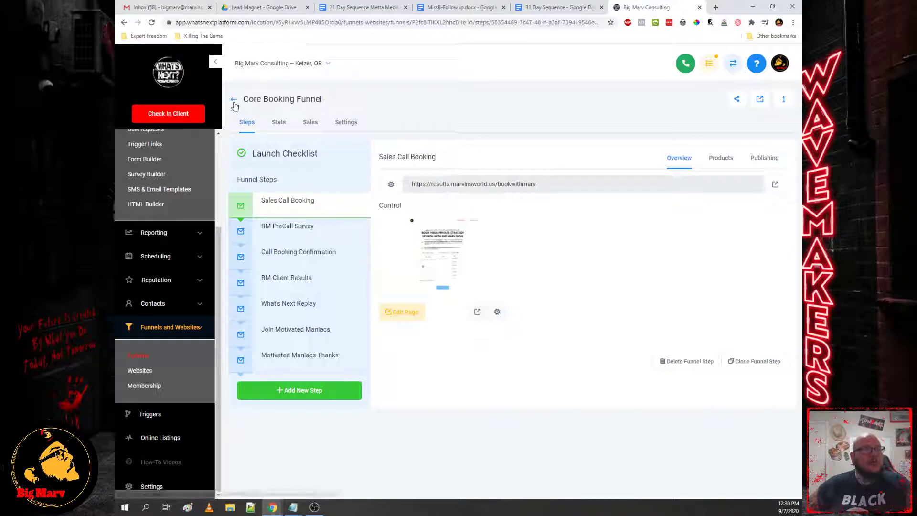
left_click(233, 100)
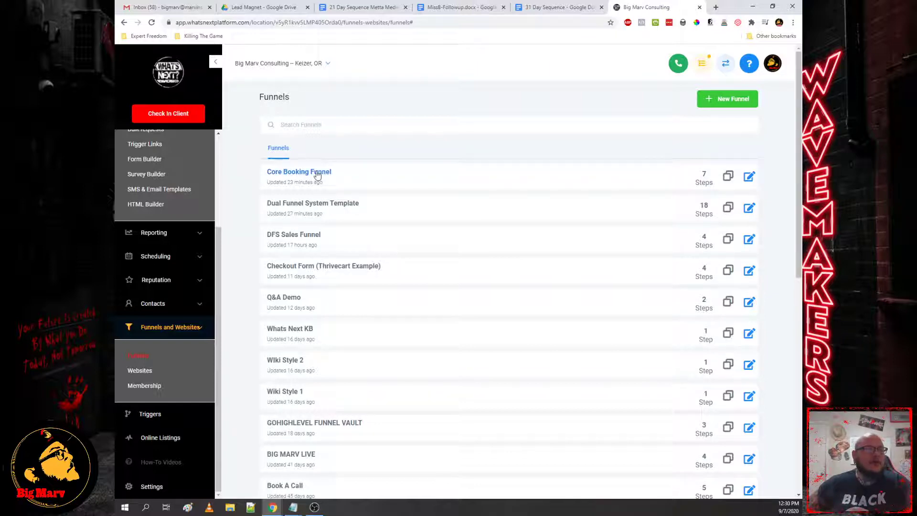
mouse_move(150, 414)
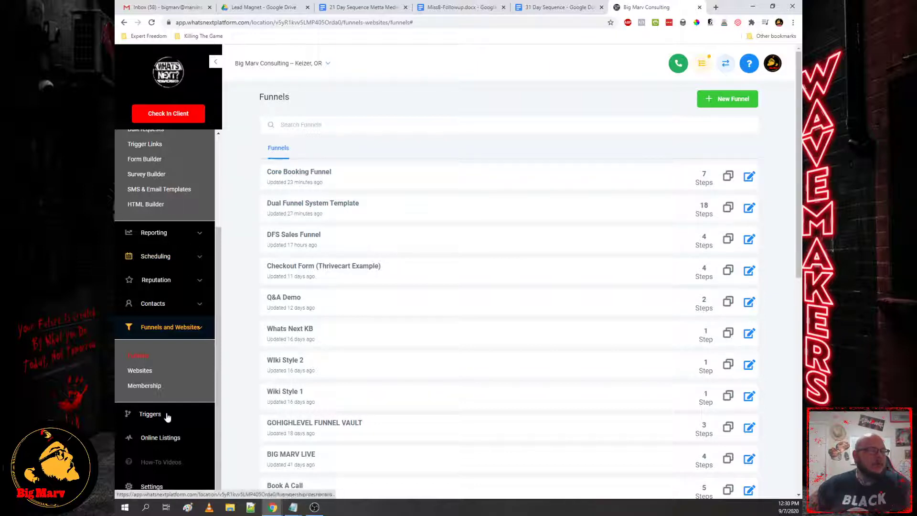
left_click(150, 414)
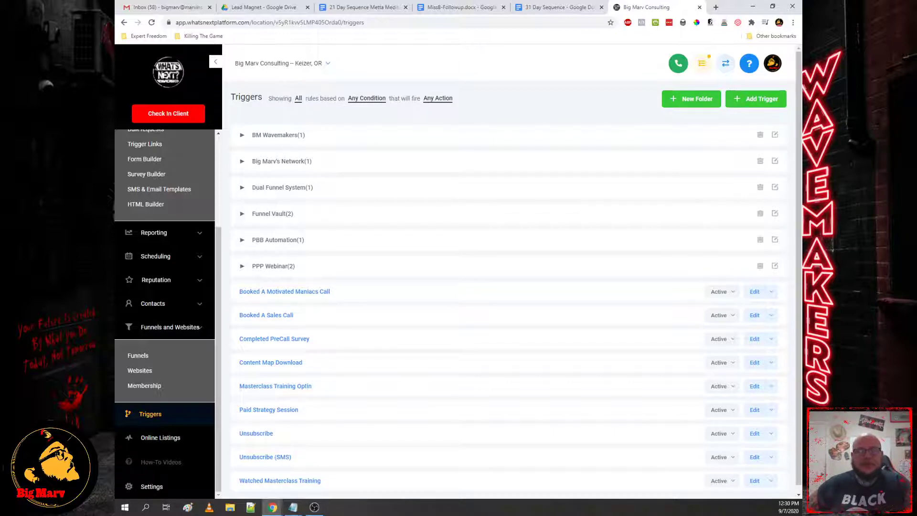
mouse_move(140, 370)
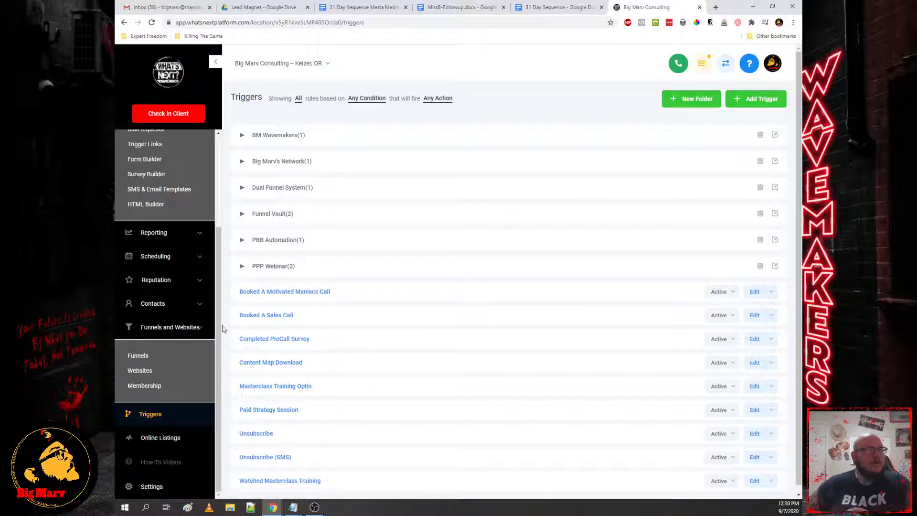
left_click(138, 356)
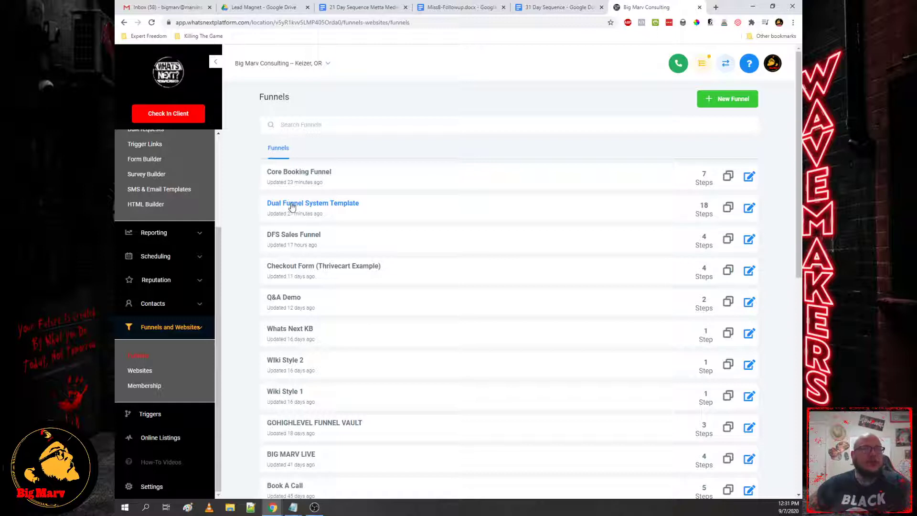
Step: Open the Dual Funnel System Template funnel from the Funnels list
left_click(312, 203)
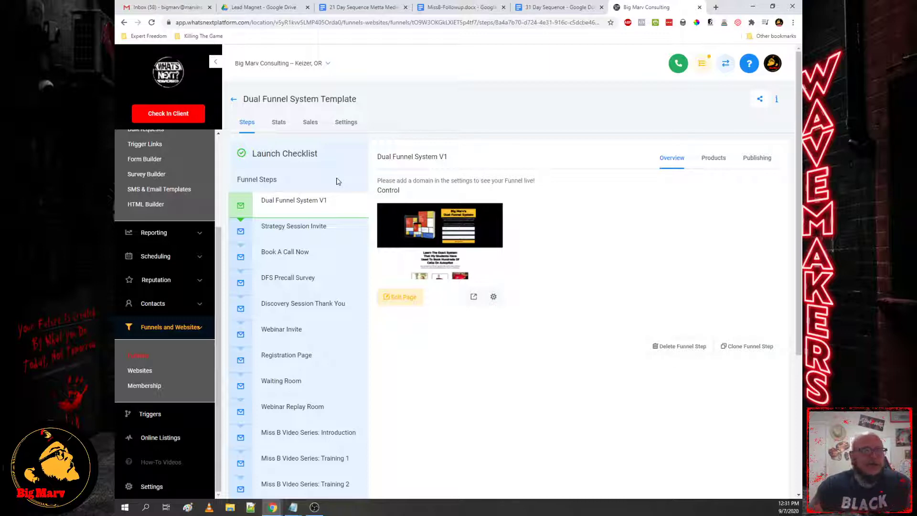
mouse_move(316, 110)
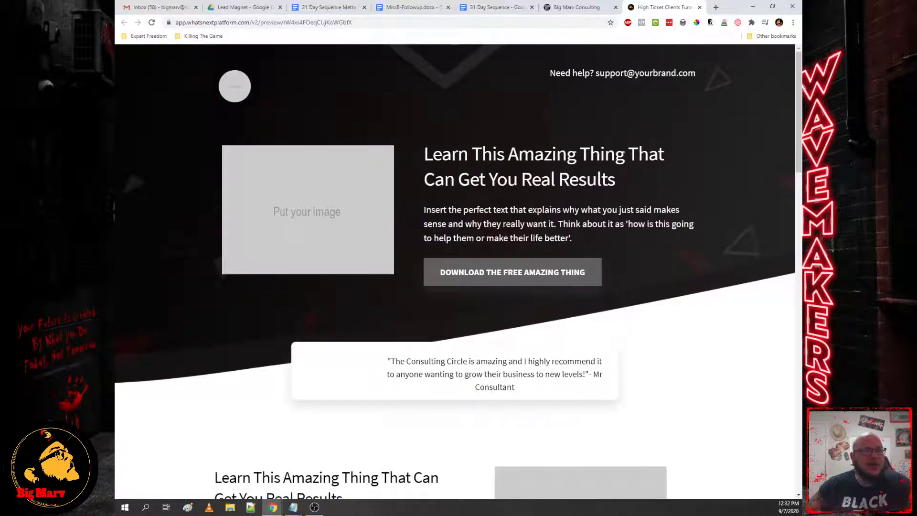
Step: Scroll the opt-in page preview, then switch back to the funnel steps tab
scroll("down", 3)
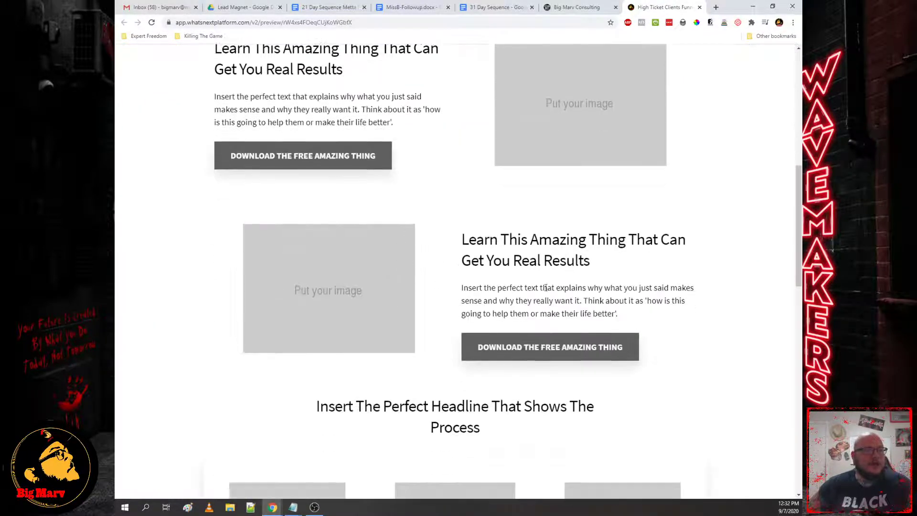
scroll("down", 3)
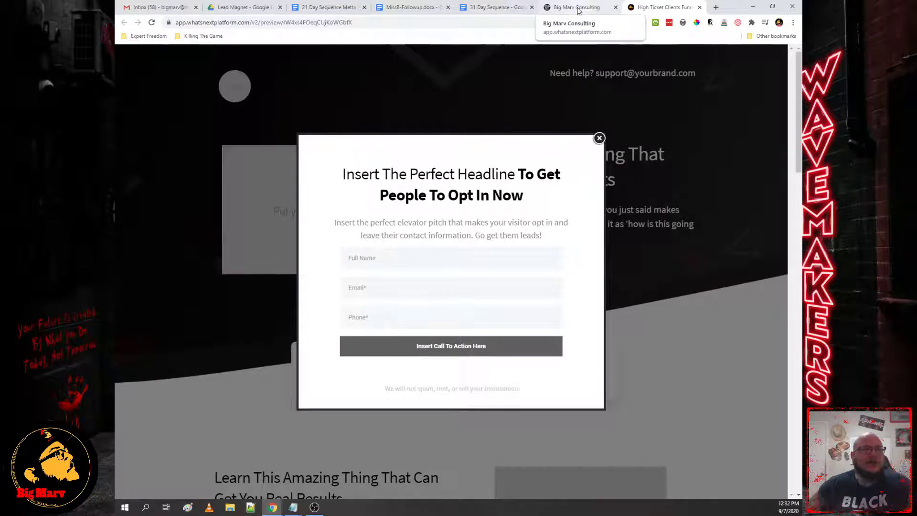
left_click(600, 138)
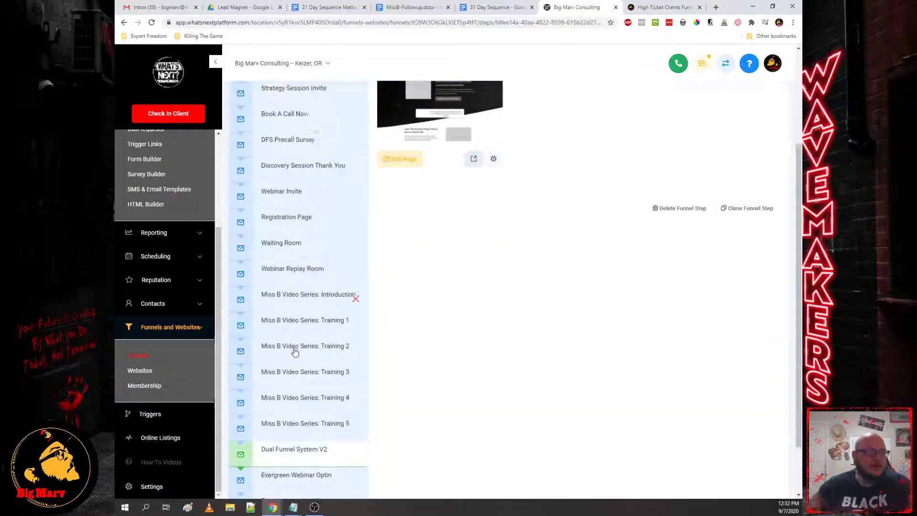
Step: Review the Evergreen Webinar Room step, then scroll the Dual Funnel System V1 overview
scroll("down", 3)
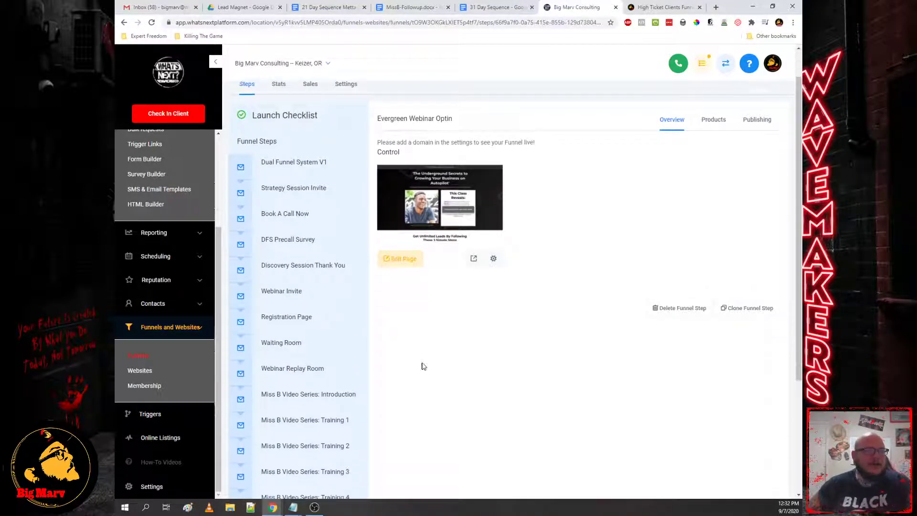
scroll("down", 3)
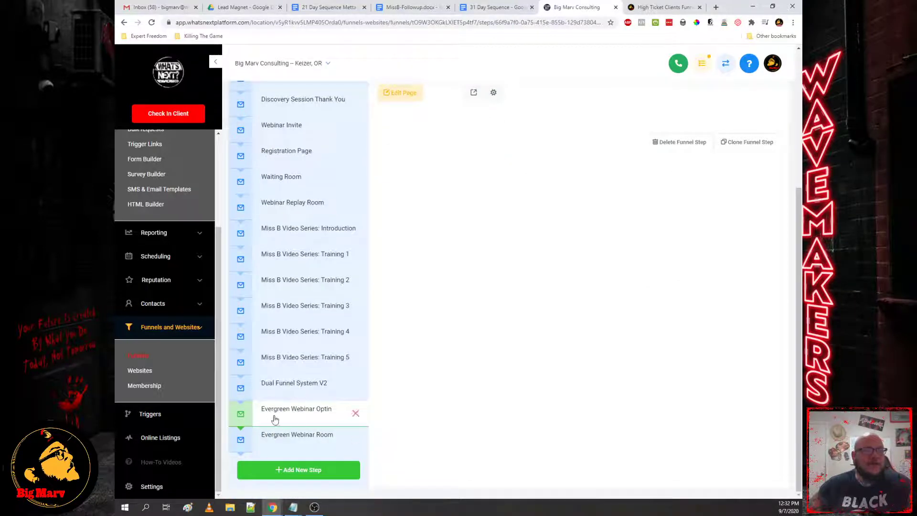
left_click(296, 408)
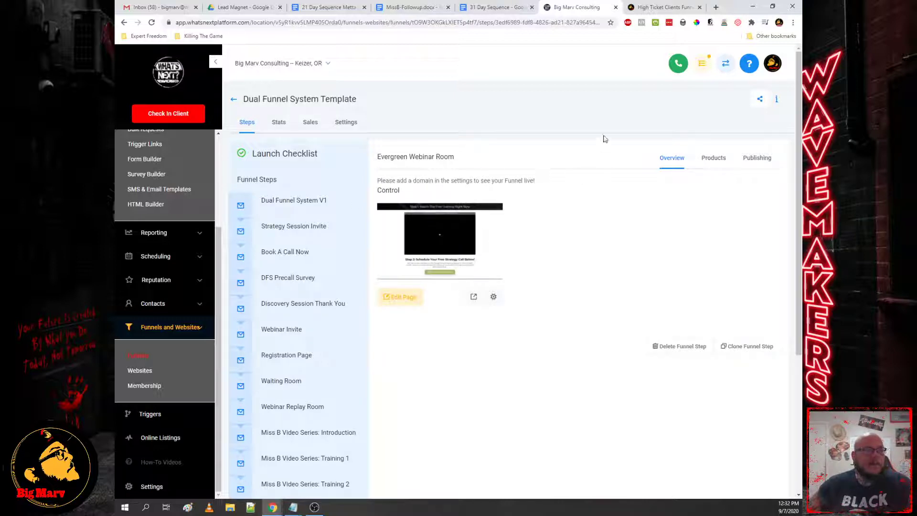
mouse_move(576, 134)
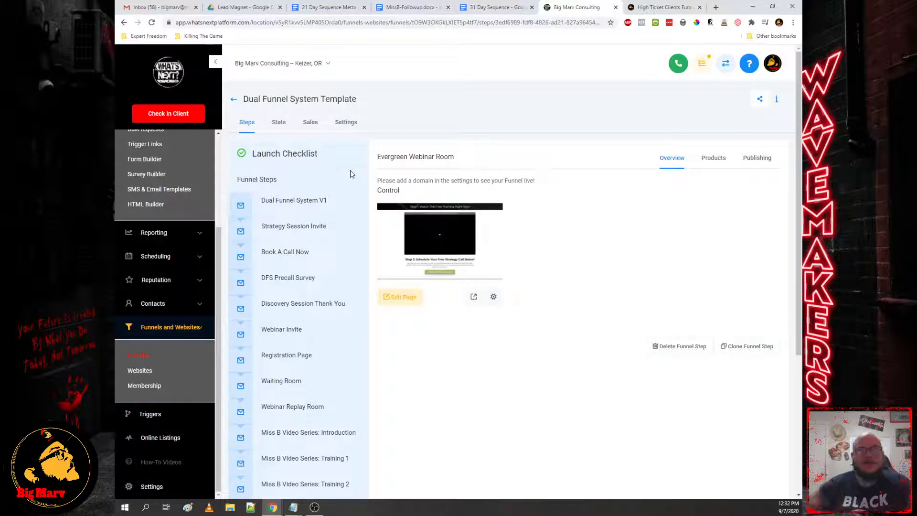
mouse_move(295, 215)
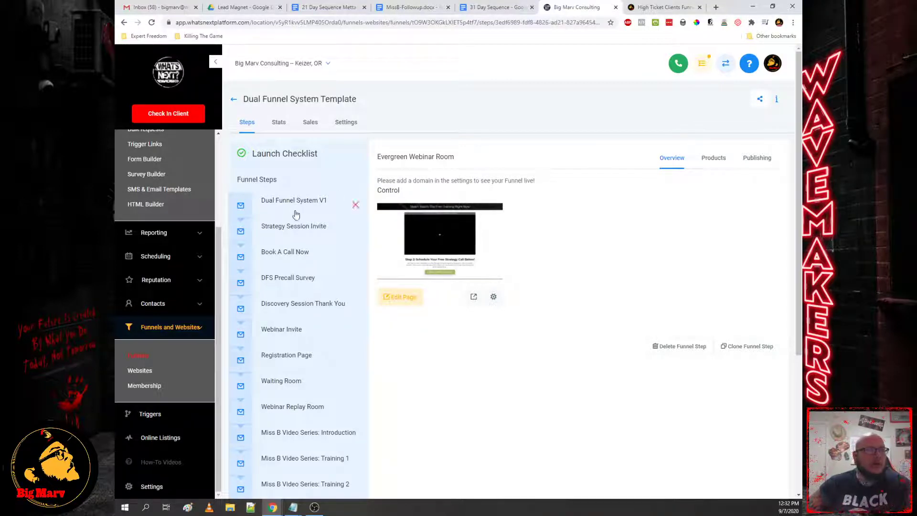
left_click(294, 200)
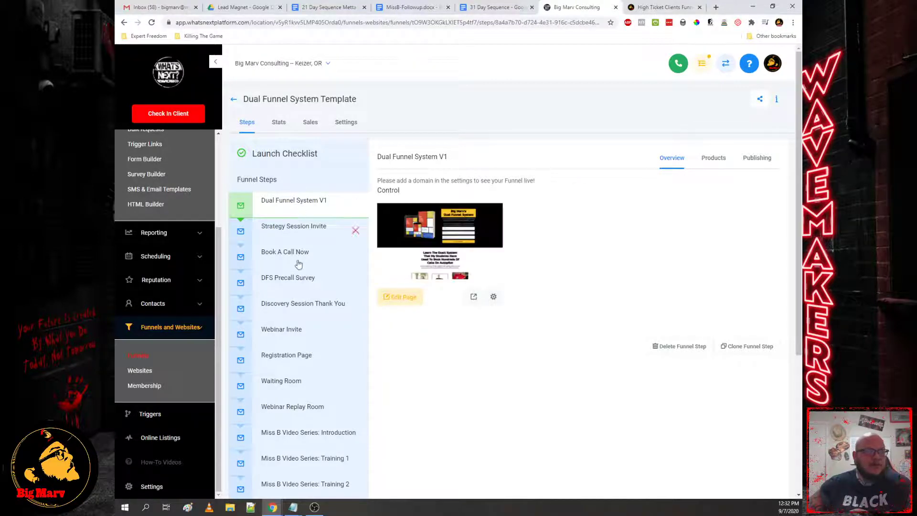
scroll("down", 3)
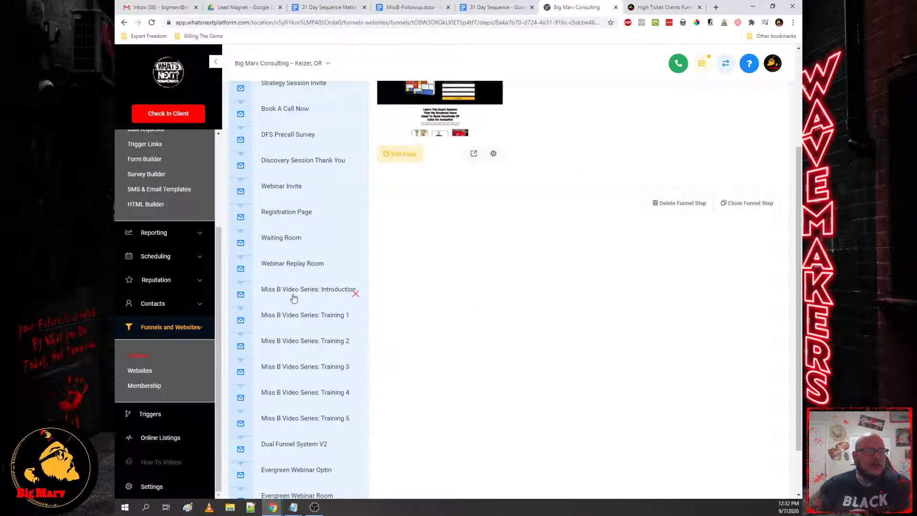
mouse_move(314, 422)
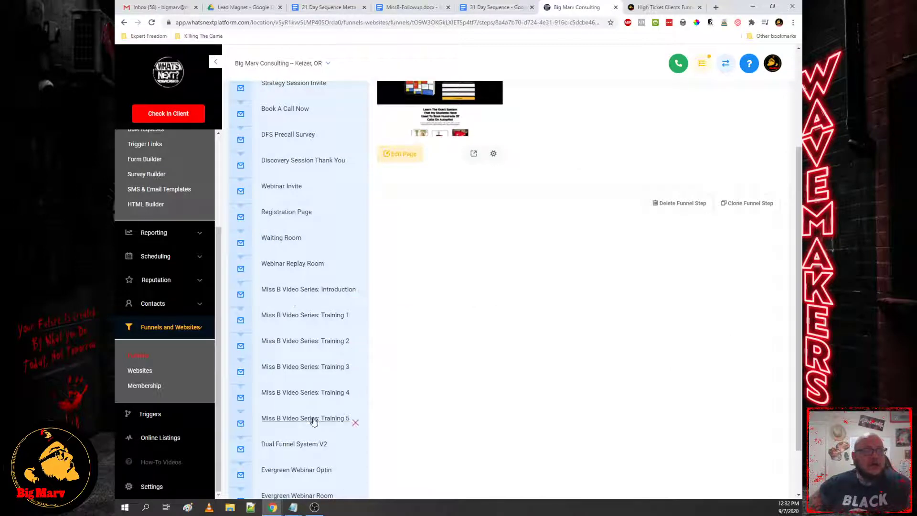
mouse_move(287, 372)
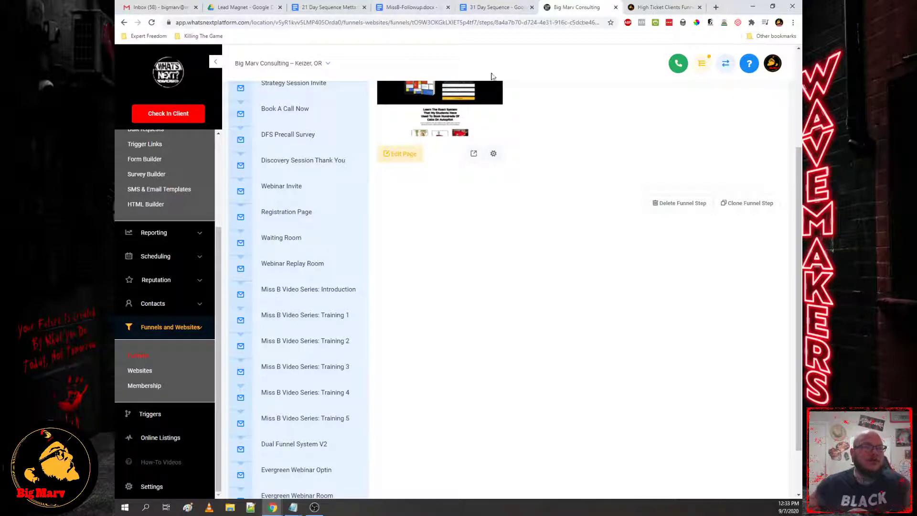
mouse_move(371, 277)
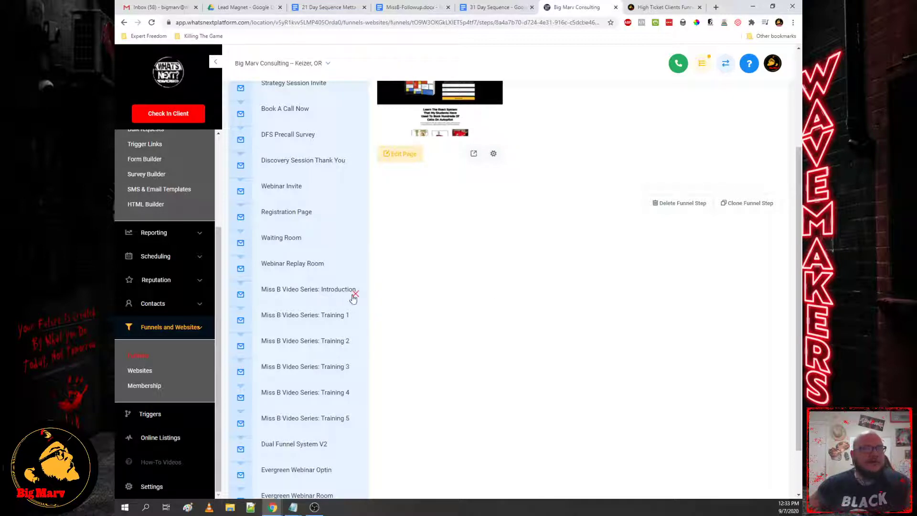
mouse_move(328, 275)
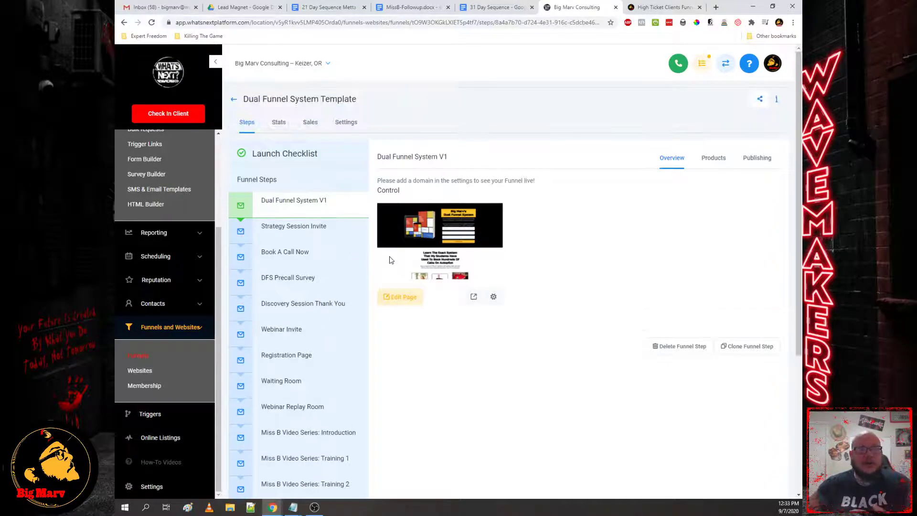
scroll("down", 3)
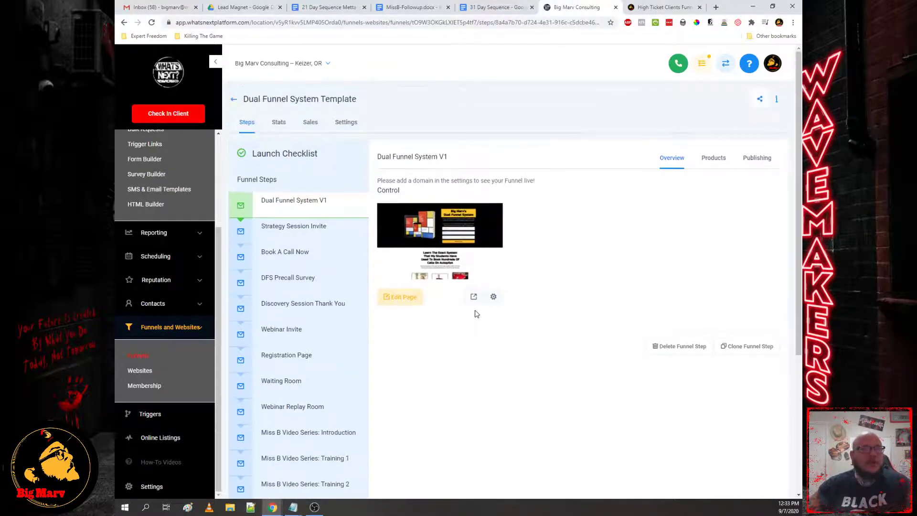
mouse_move(474, 297)
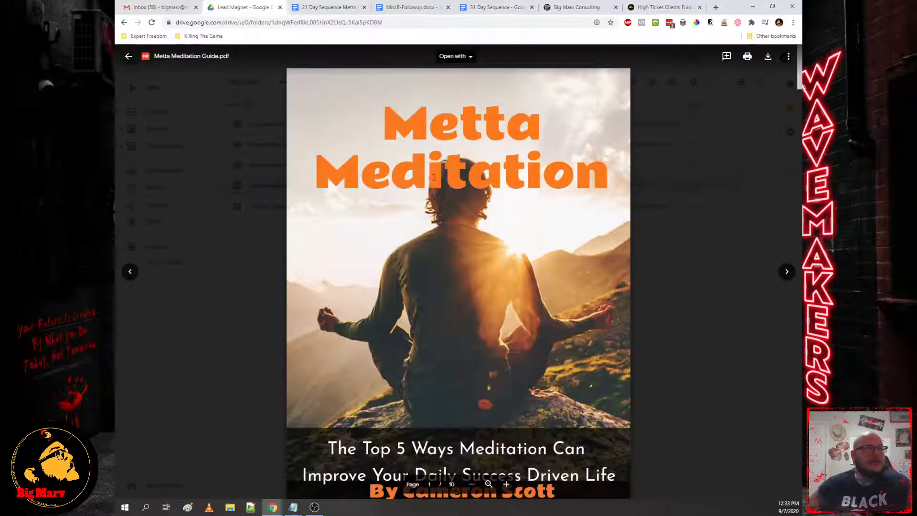
Step: Page through the Metta Meditation Guide PDF to its last page, then return to the funnel
scroll("down", 3)
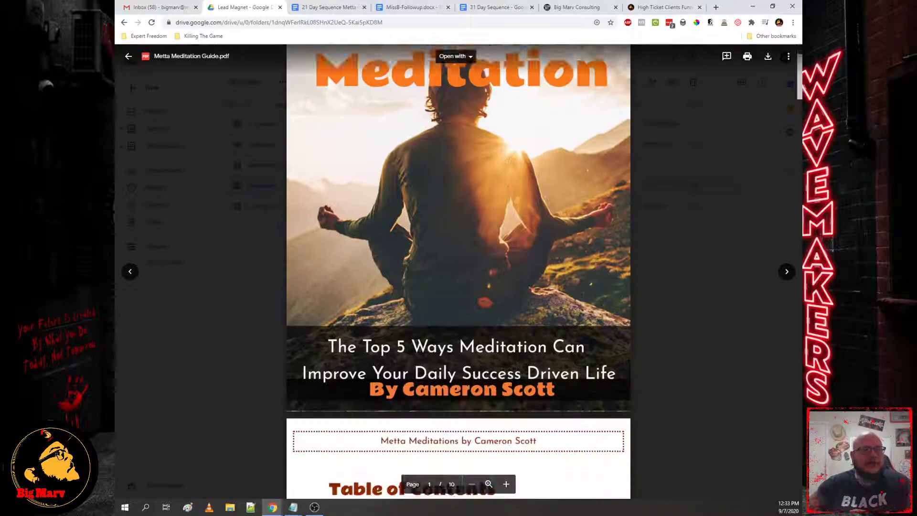
scroll("down", 3)
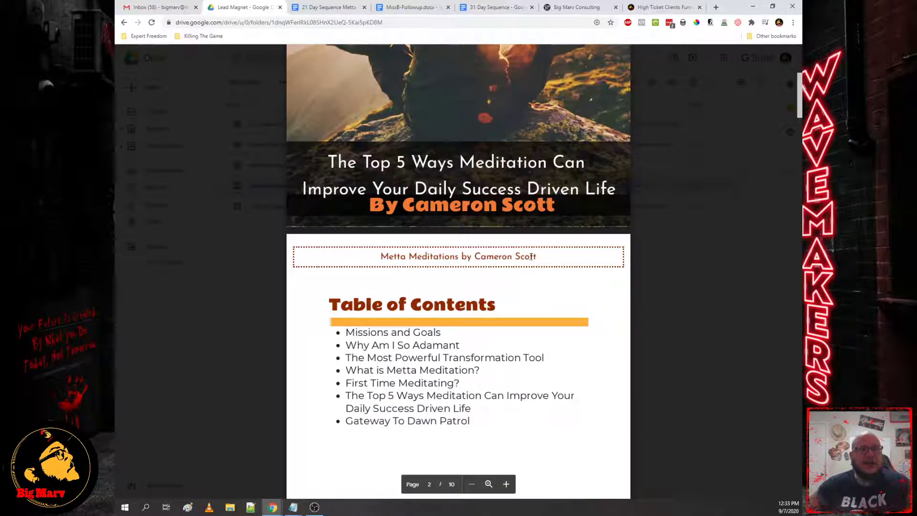
scroll("down", 3)
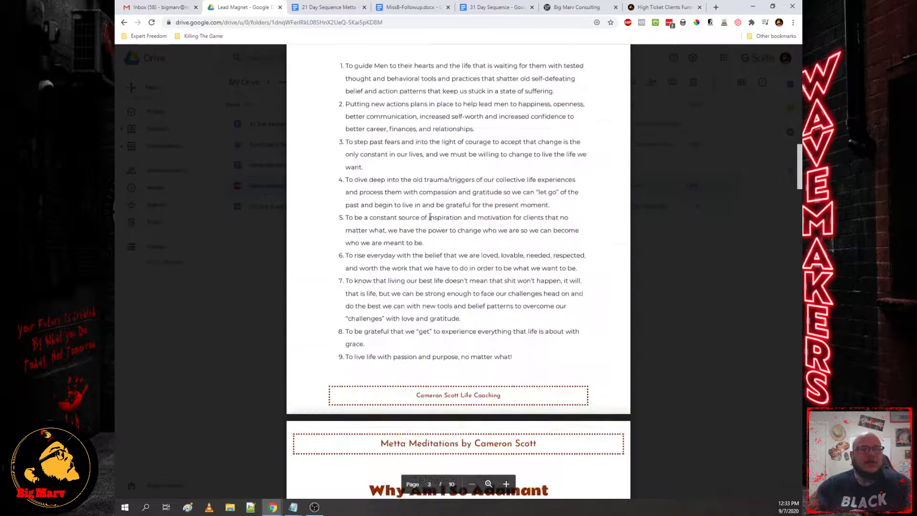
scroll("down", 3)
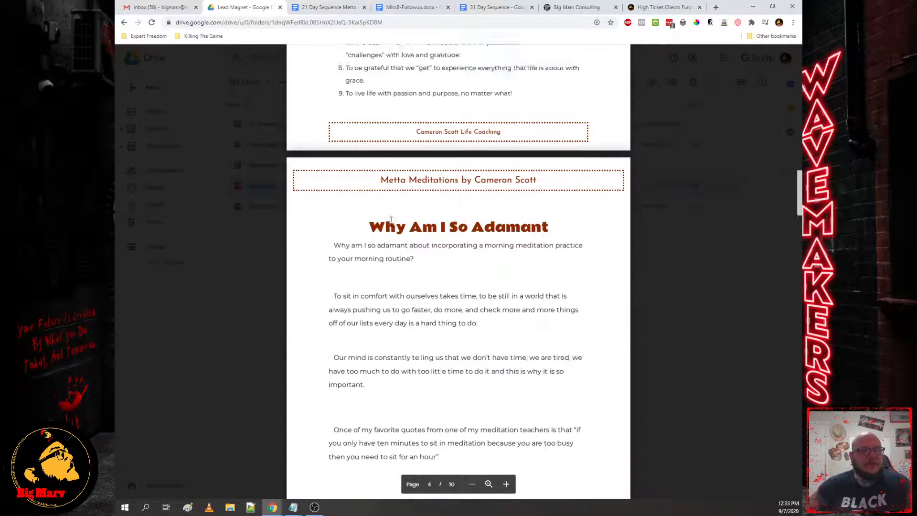
scroll("down", 3)
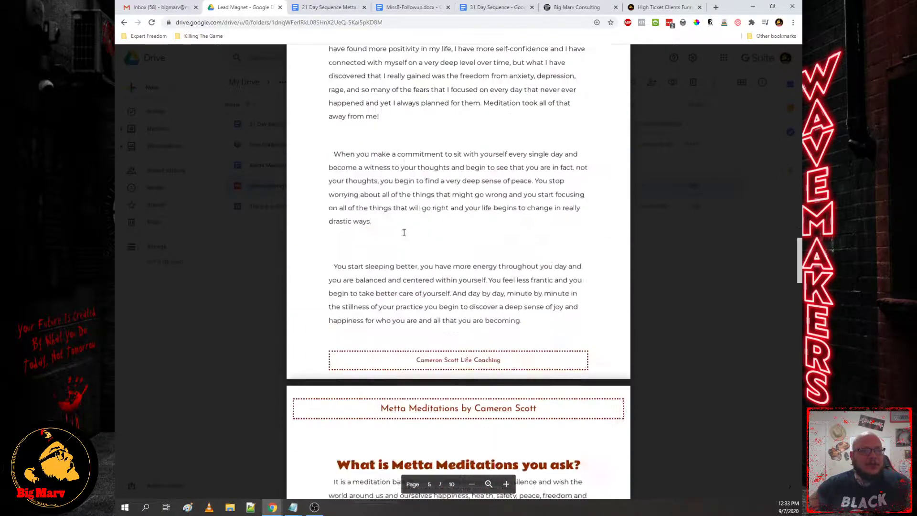
scroll("down", 3)
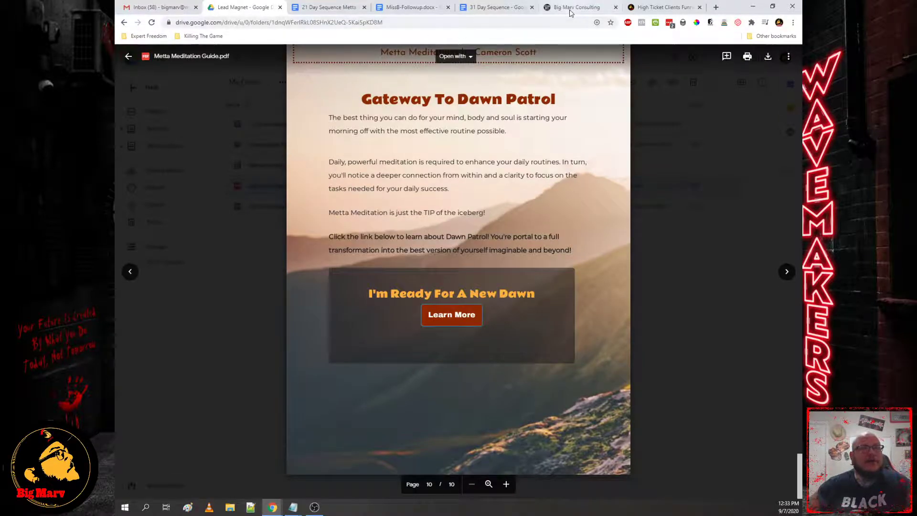
left_click(576, 7)
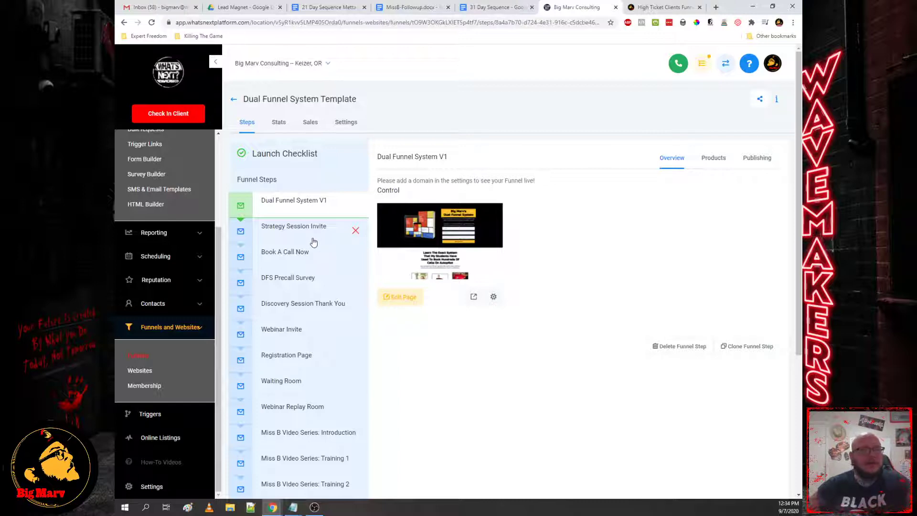
mouse_move(298, 248)
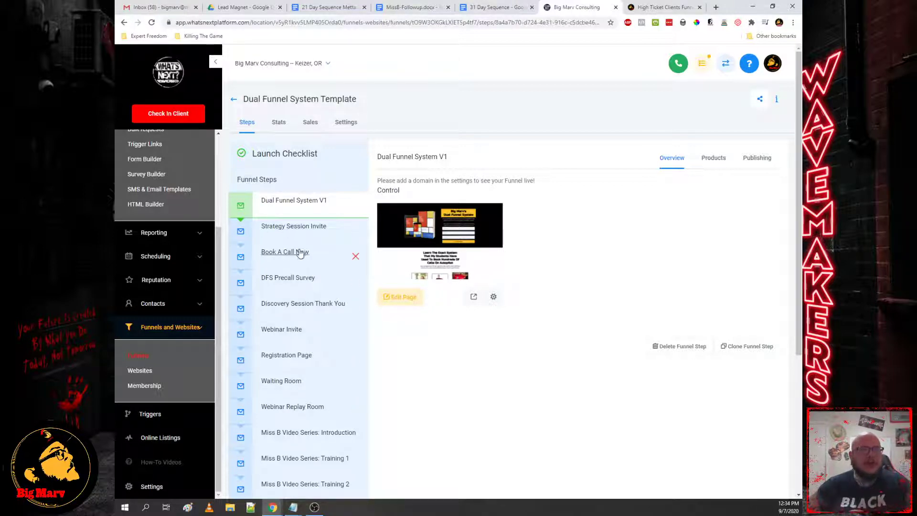
mouse_move(461, 433)
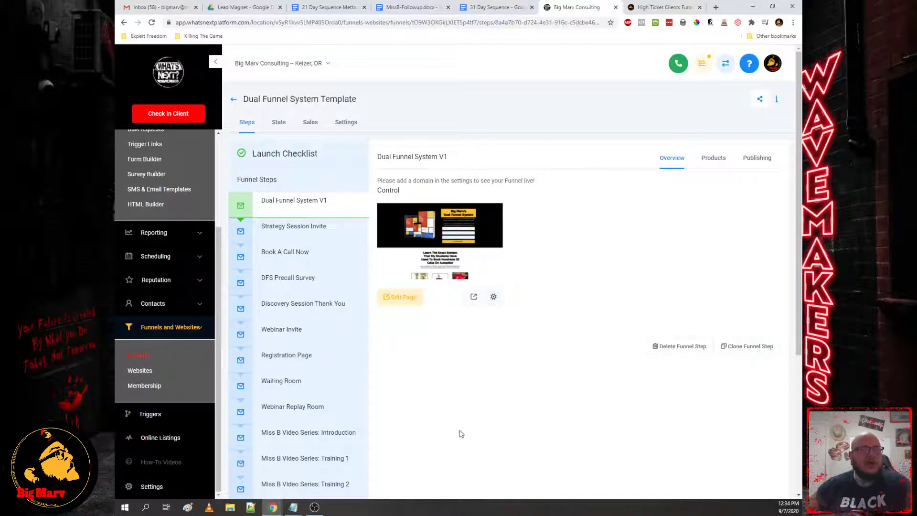
mouse_move(292, 248)
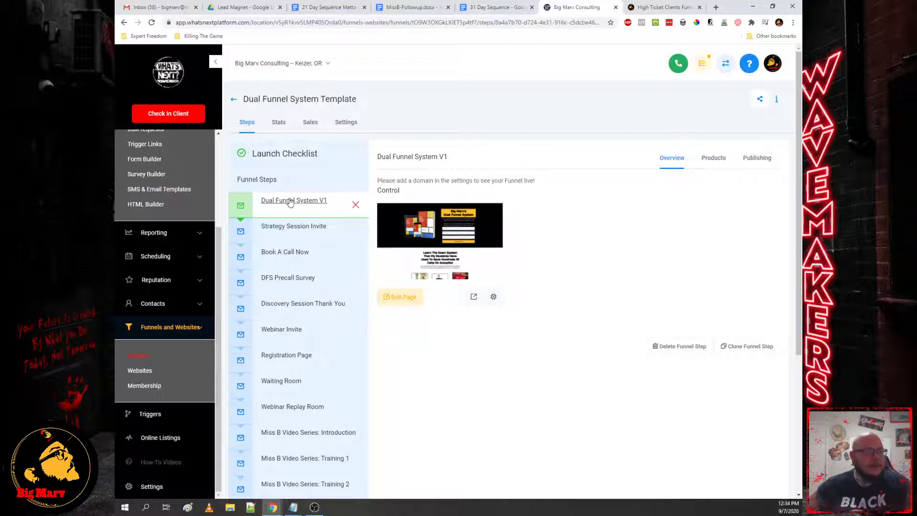
Step: Open the Strategy Session Invite, Book A Call Now and DFS Precall Survey funnel steps
left_click(294, 226)
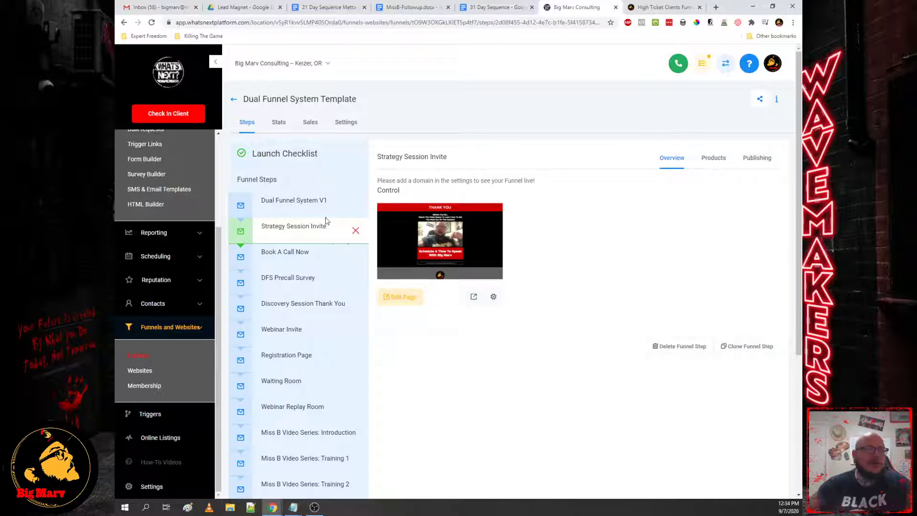
mouse_move(344, 232)
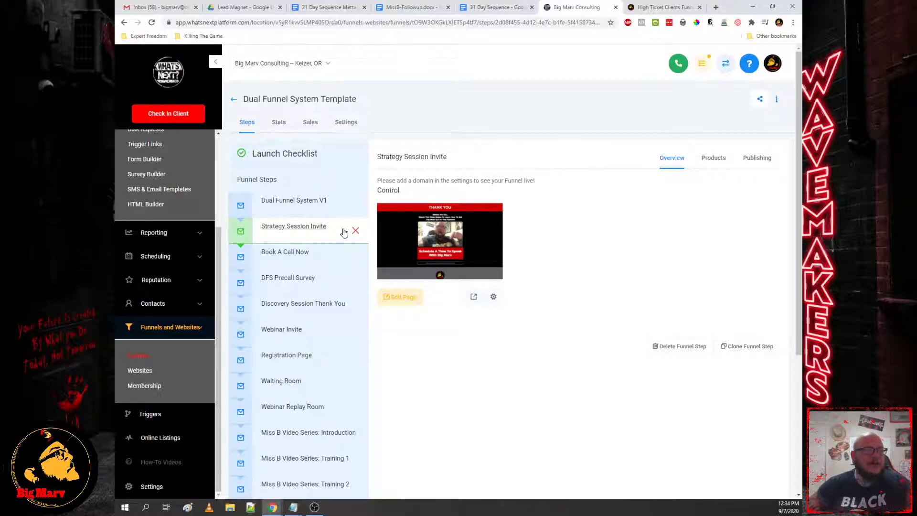
mouse_move(320, 338)
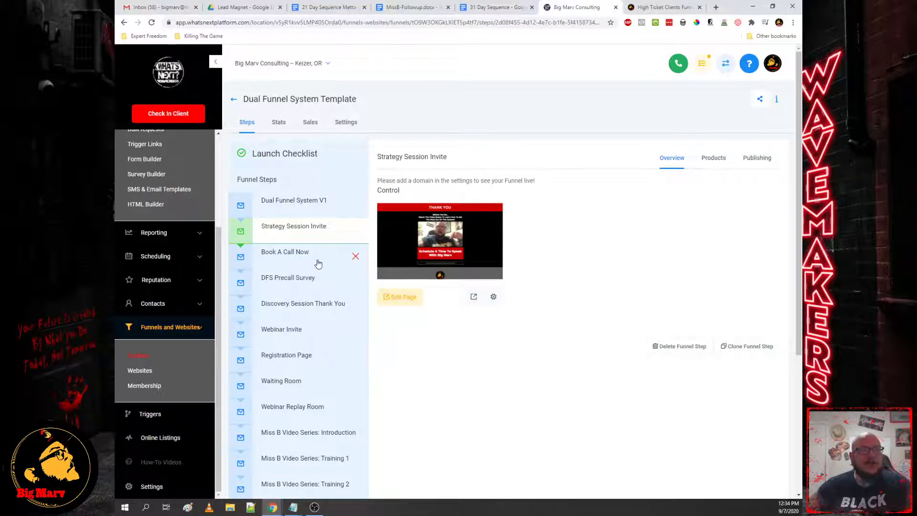
mouse_move(287, 257)
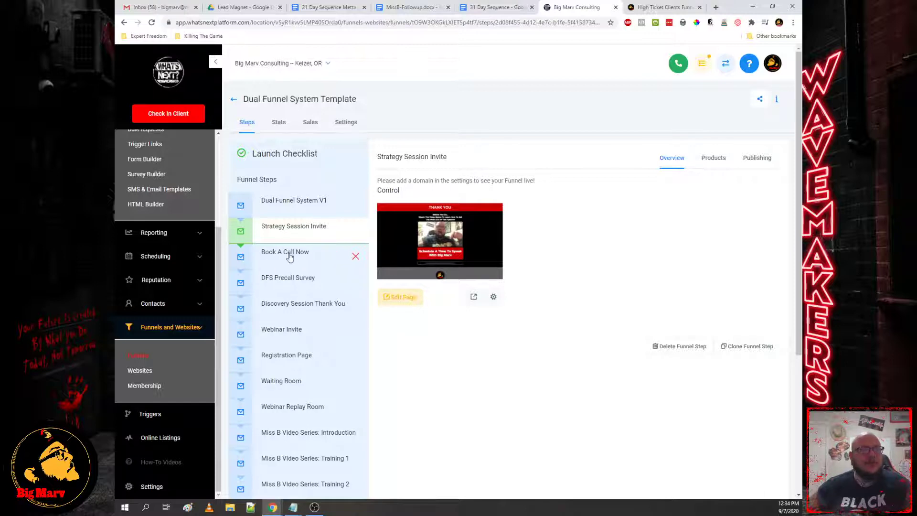
left_click(287, 277)
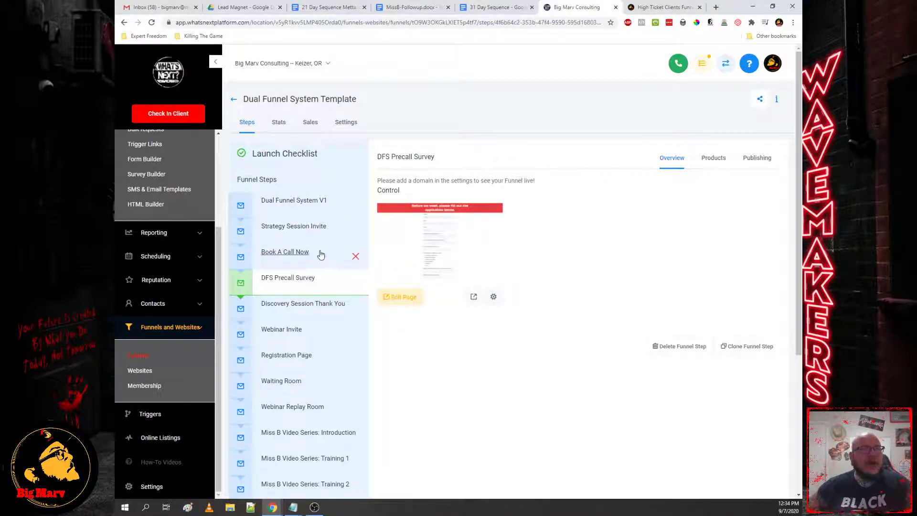
left_click(285, 252)
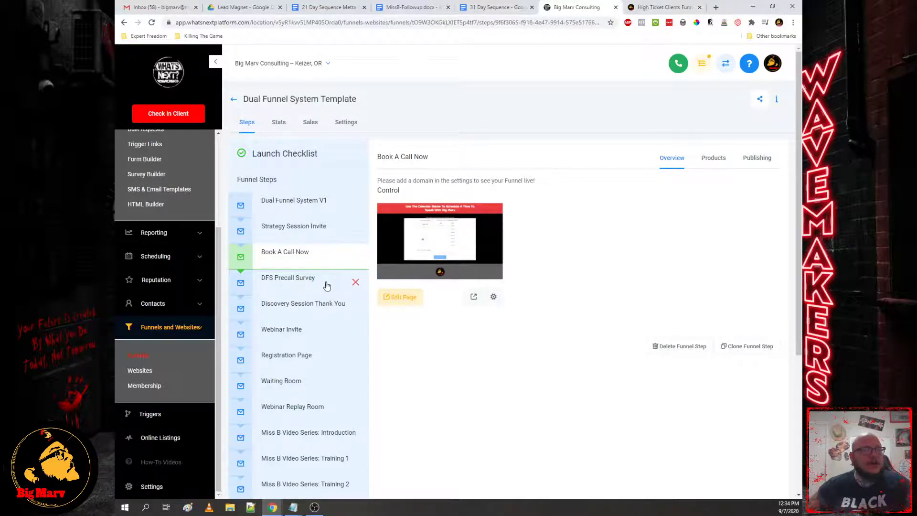
left_click(287, 277)
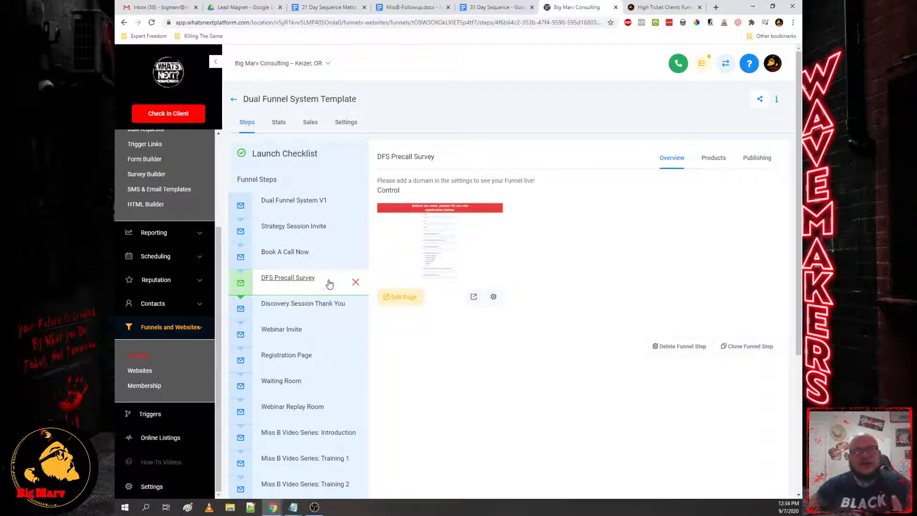
mouse_move(231, 226)
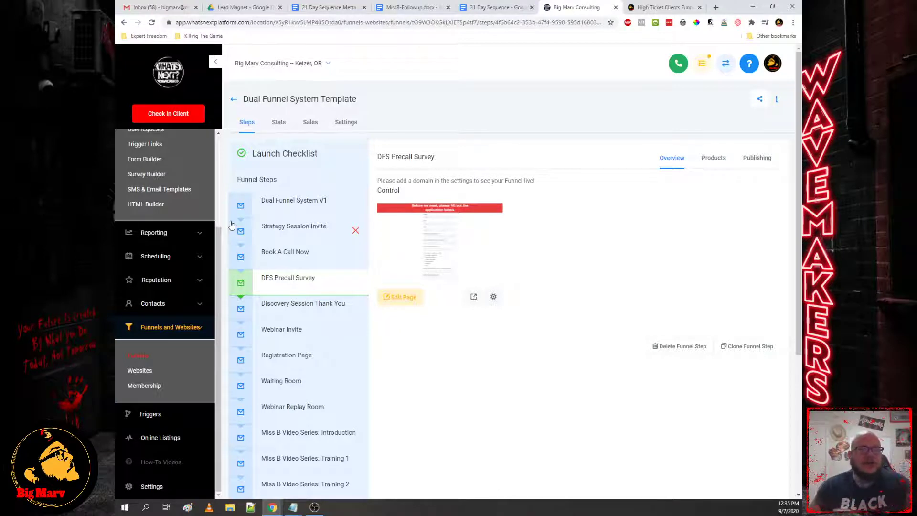
scroll("down", 3)
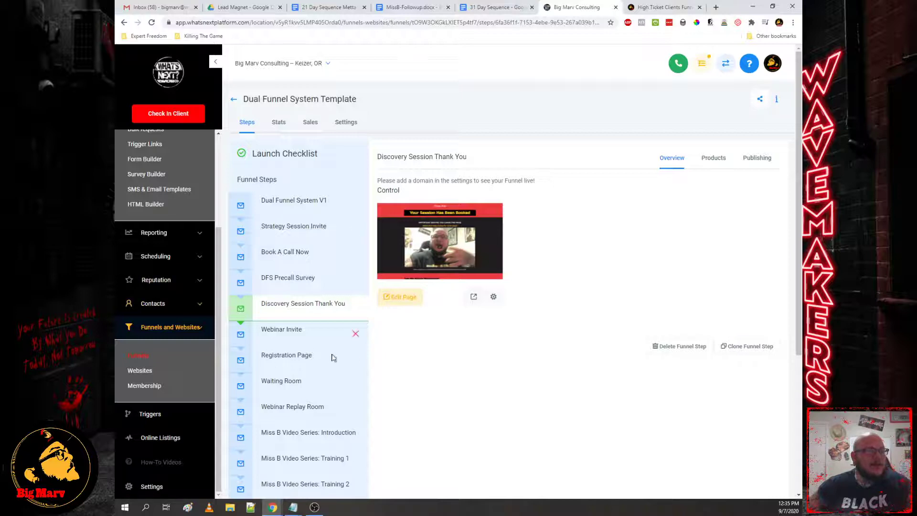
Step: Scroll through the Discovery Session Thank You page, then reopen the Dual Funnel System V1 step
scroll("down", 3)
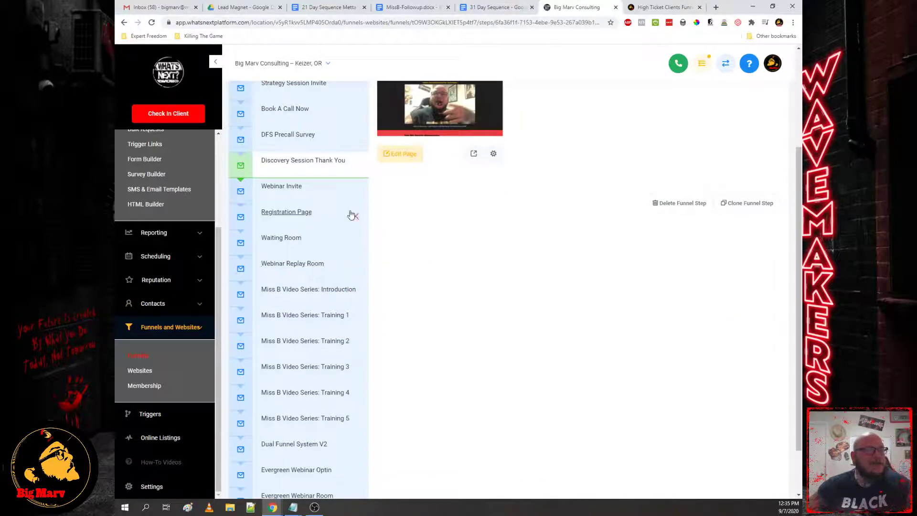
mouse_move(331, 276)
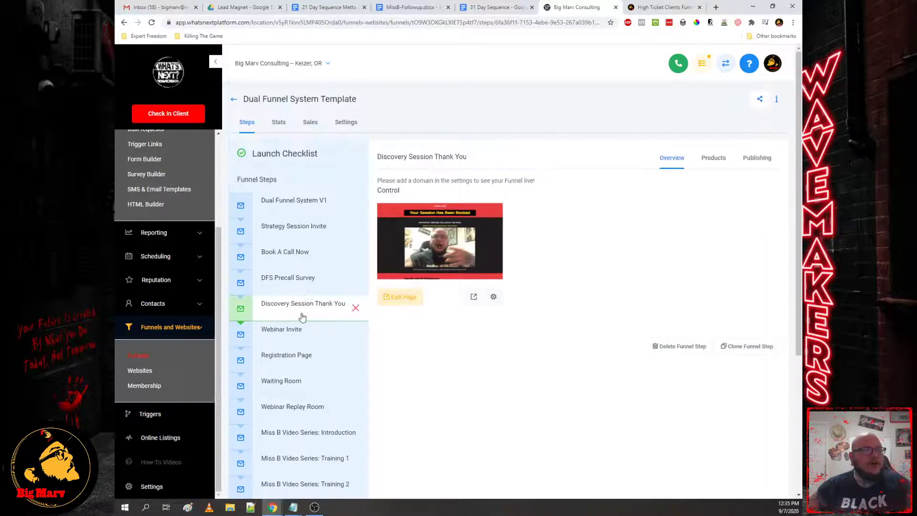
mouse_move(334, 383)
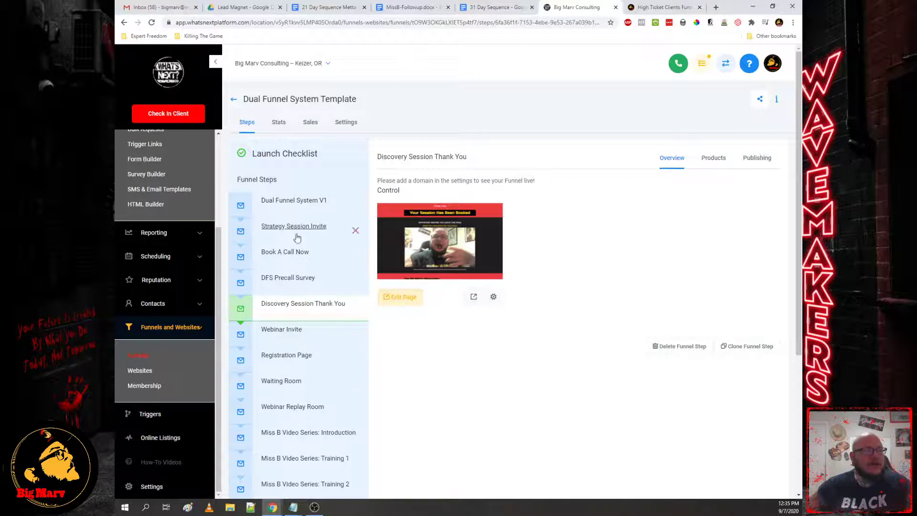
mouse_move(301, 234)
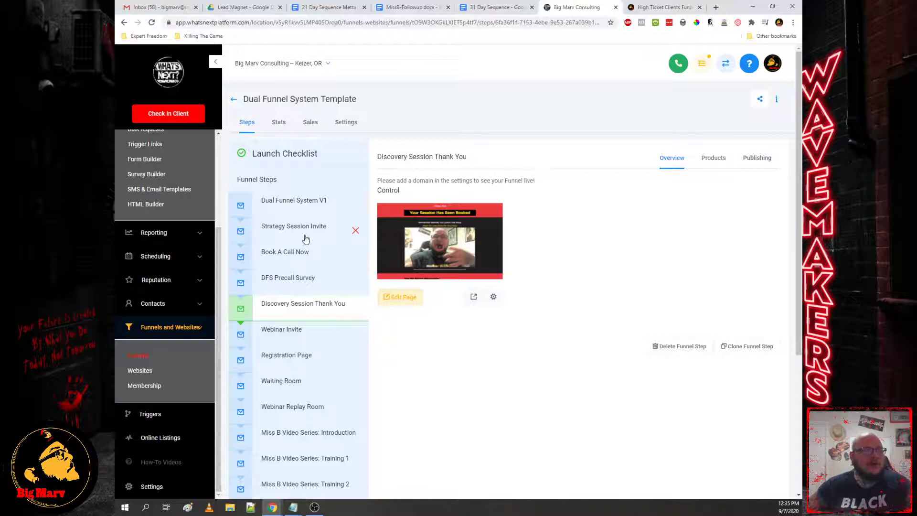
mouse_move(282, 329)
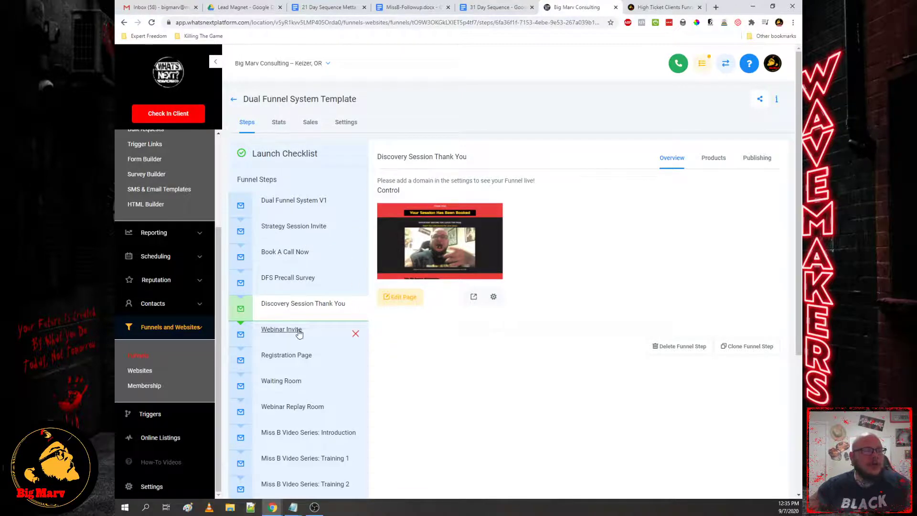
scroll("down", 3)
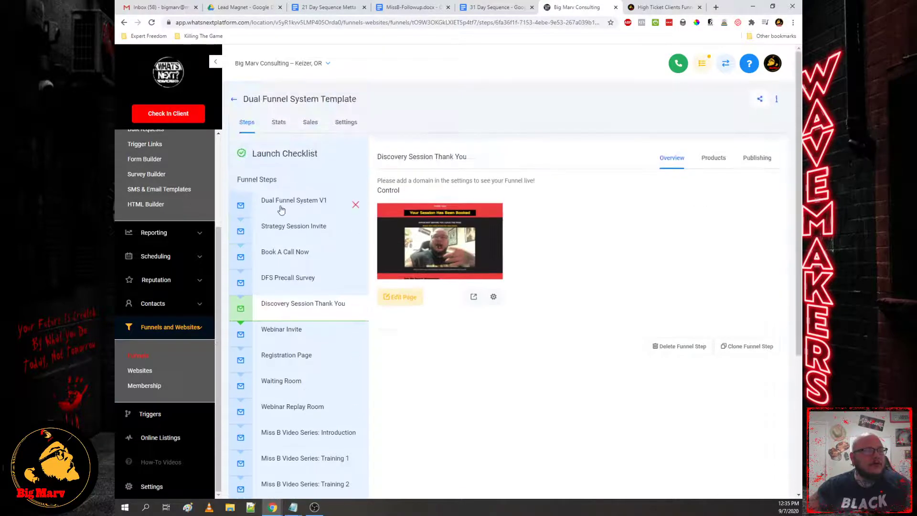
scroll("down", 3)
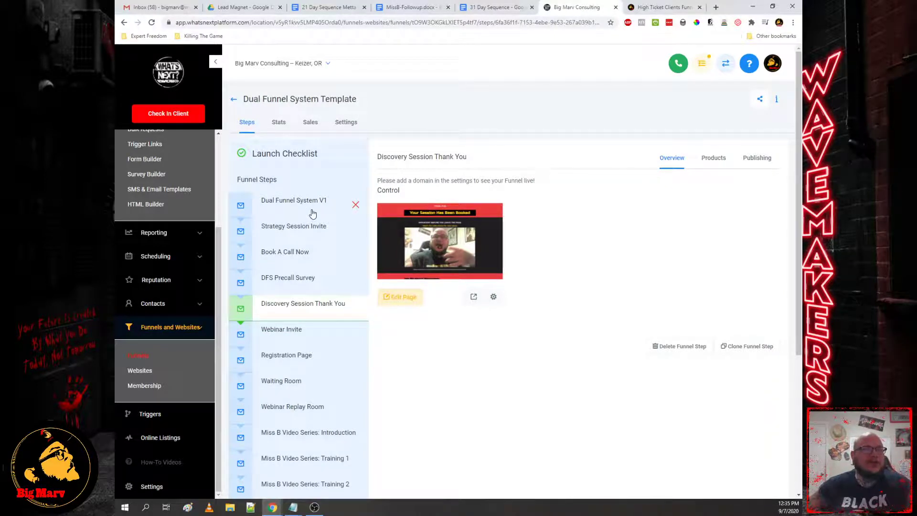
left_click(294, 200)
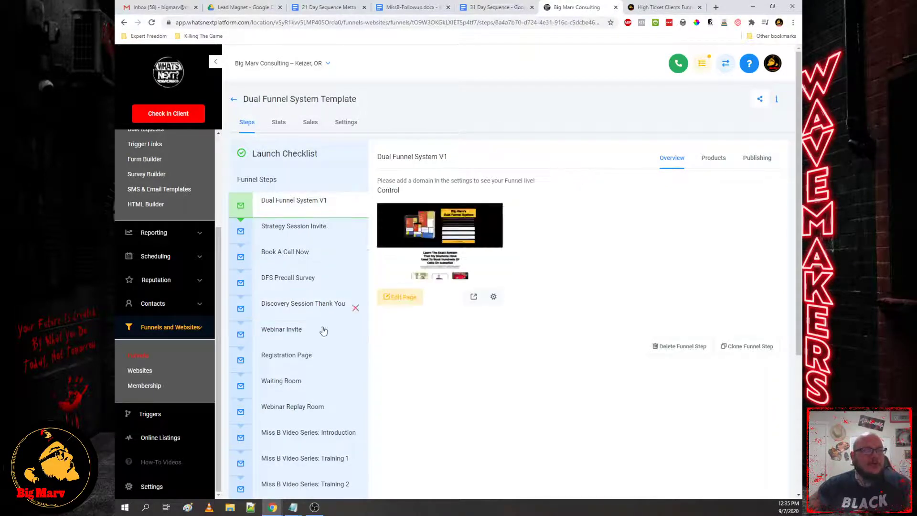
scroll("down", 3)
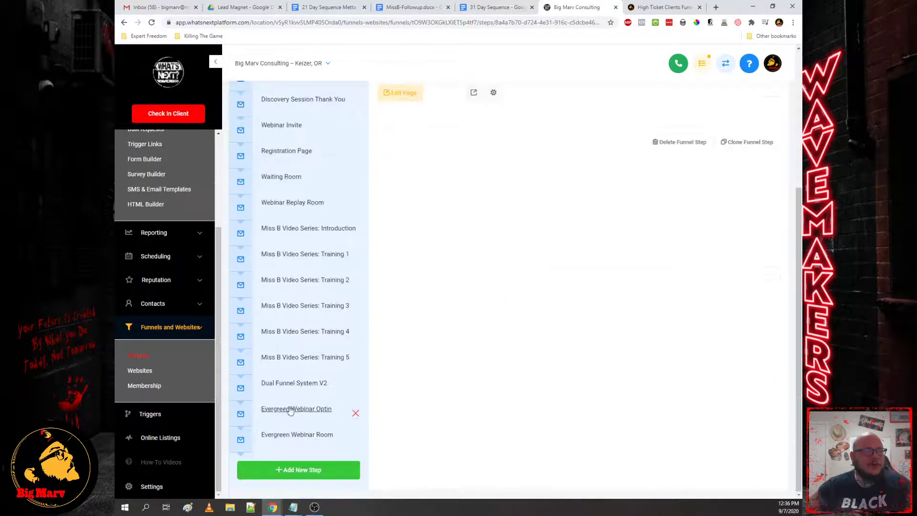
Step: Open the Dual Funnel System V2 step and scroll its dark landing page preview
left_click(293, 383)
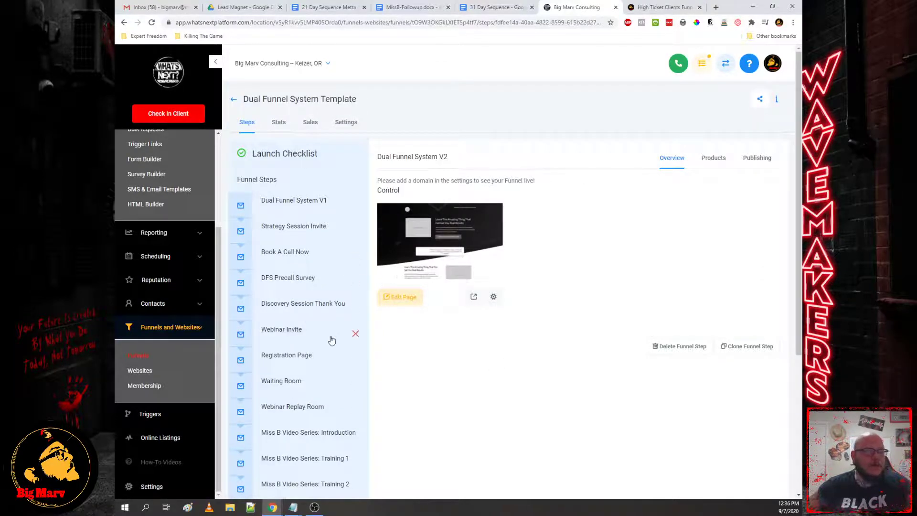
scroll("down", 3)
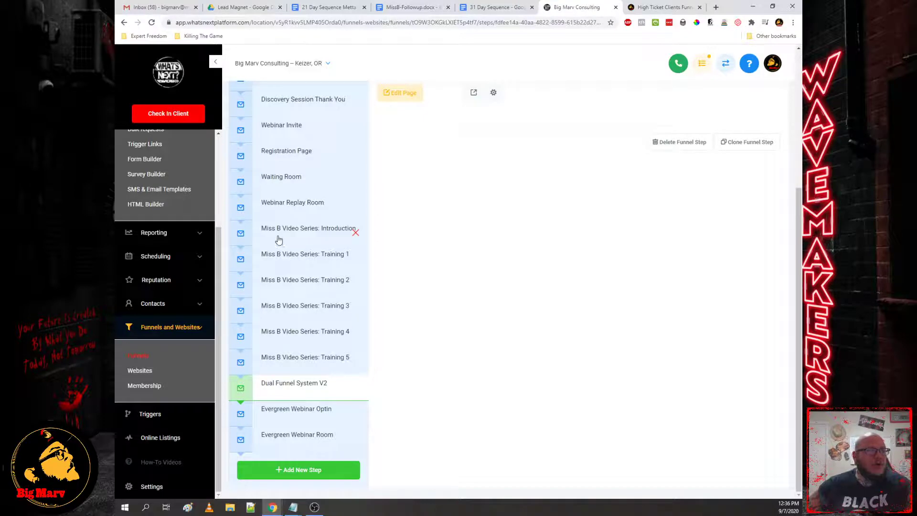
Step: Open the Miss B Video Series: Introduction step and preview its video page in a new tab
left_click(308, 228)
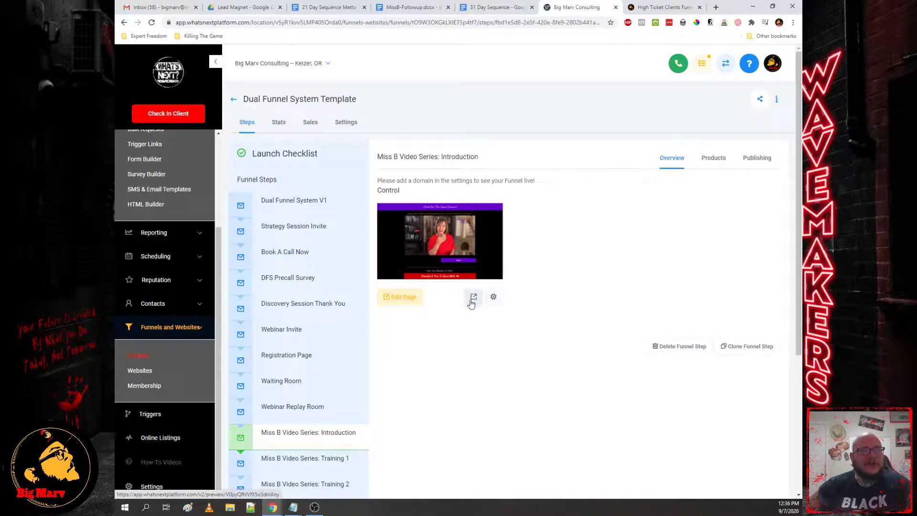
left_click(473, 297)
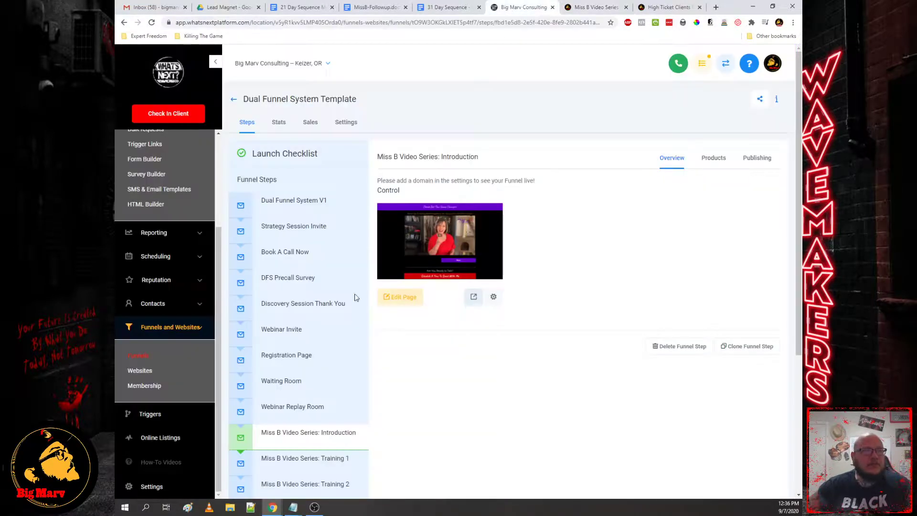
scroll("down", 3)
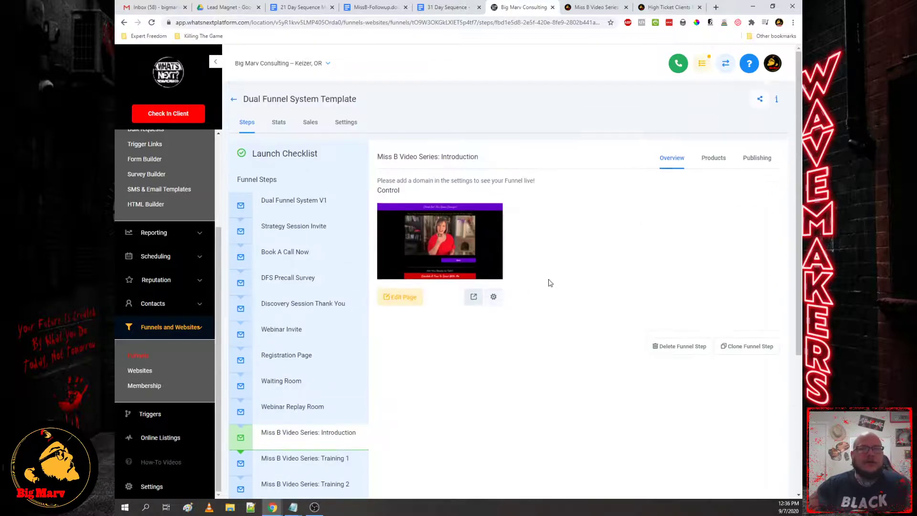
mouse_move(545, 313)
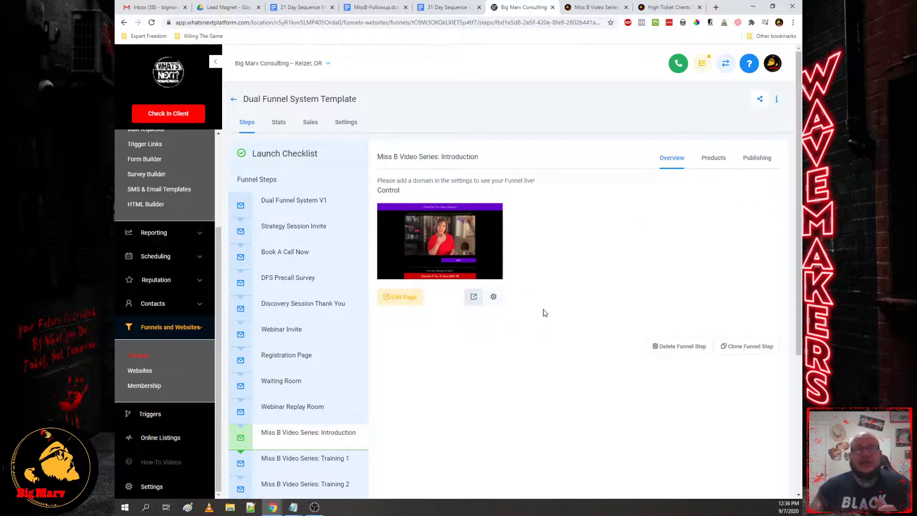